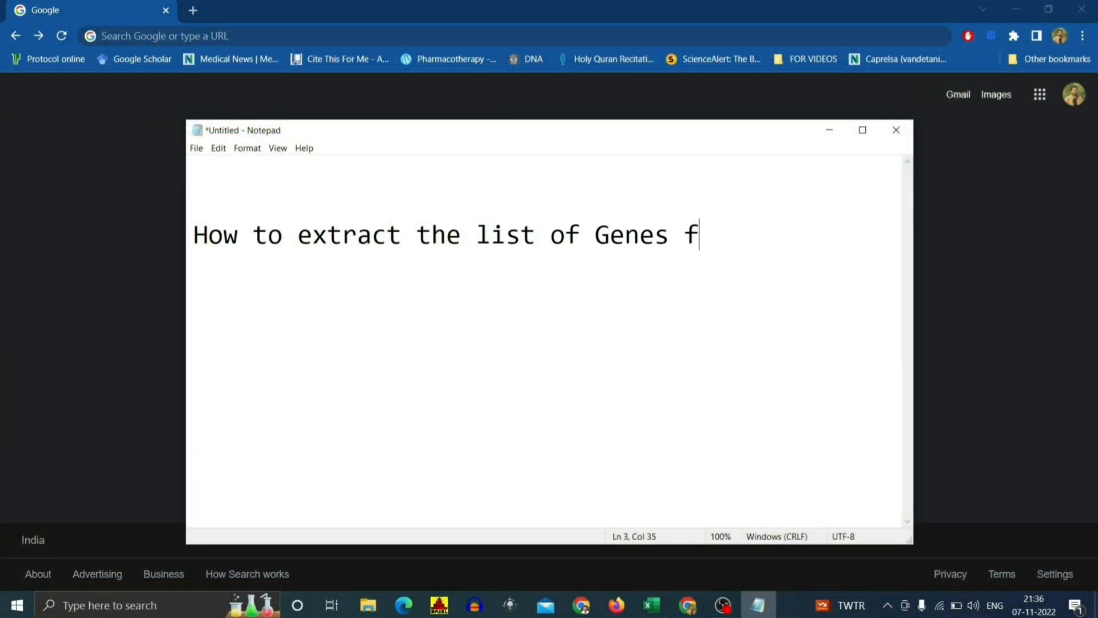
Type the question about extracting genes from specific chromosome regions into Notepad.
text(rom the list of specific region of chrom)
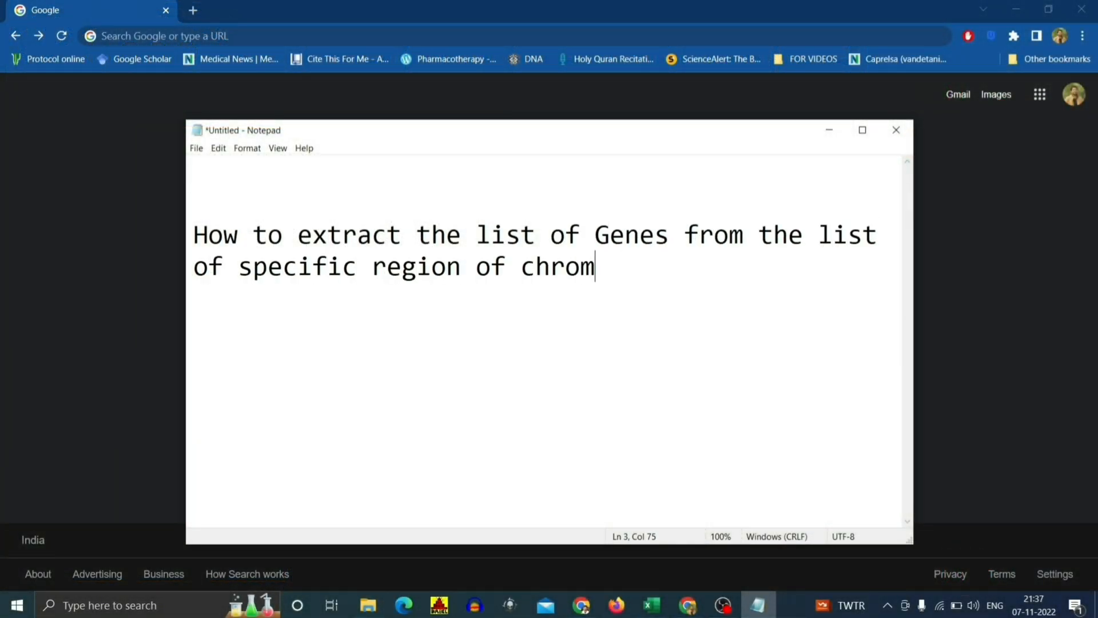
text(osomes ??)
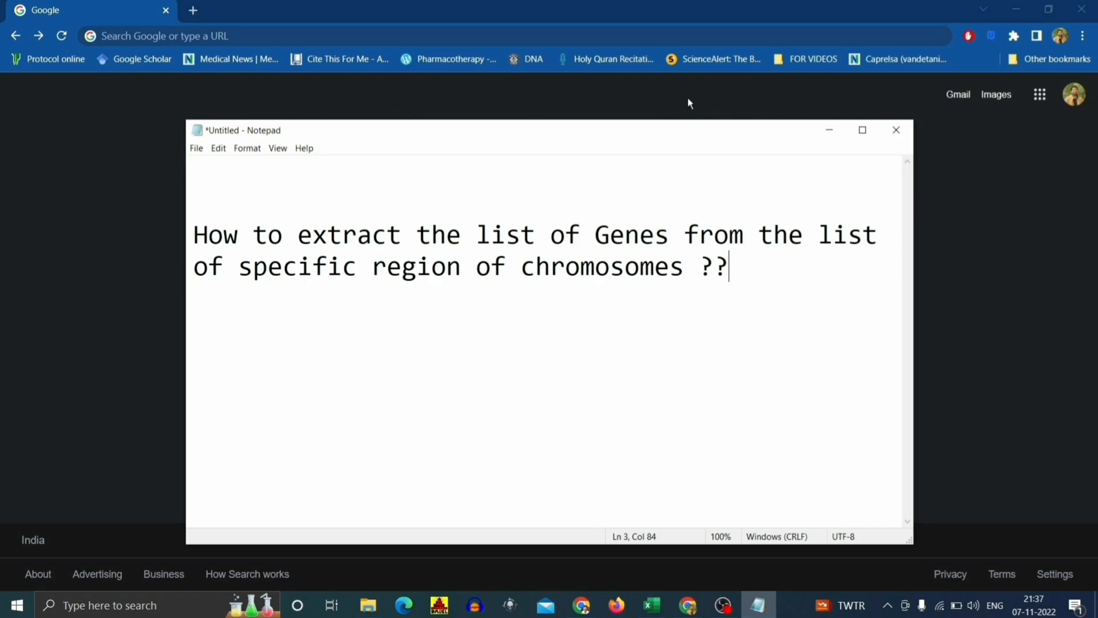
mouse_move(686, 98)
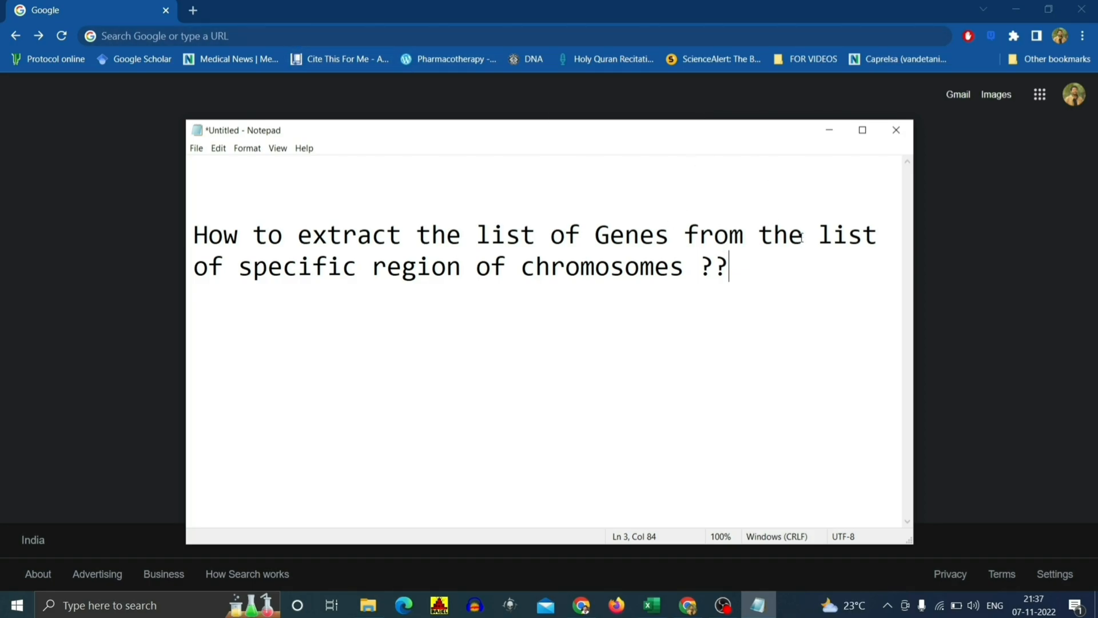
mouse_move(520, 28)
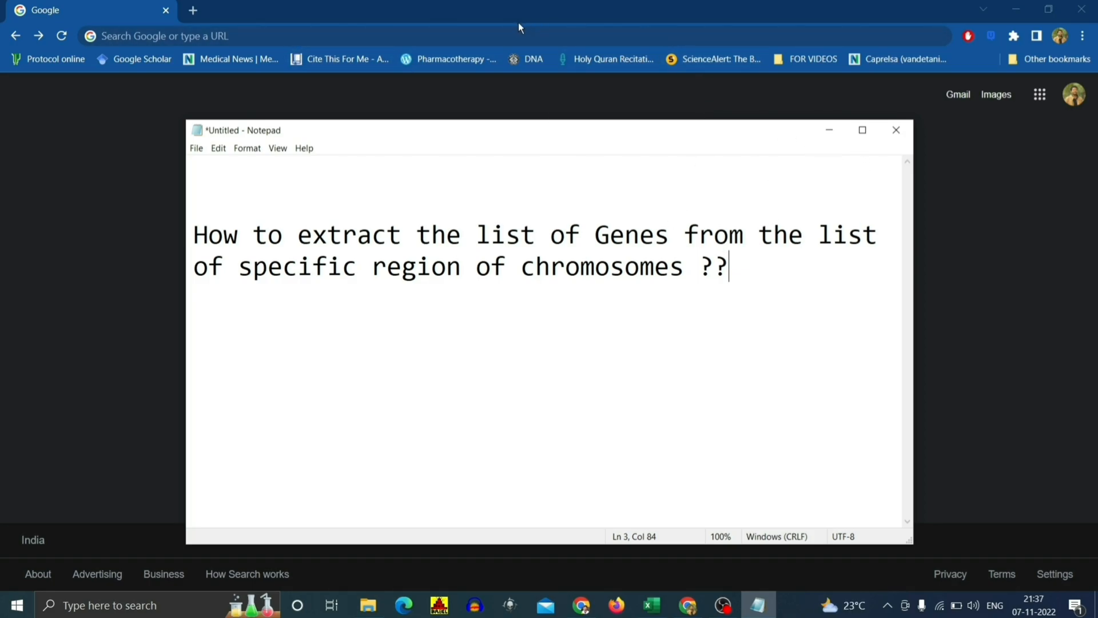
mouse_move(501, 33)
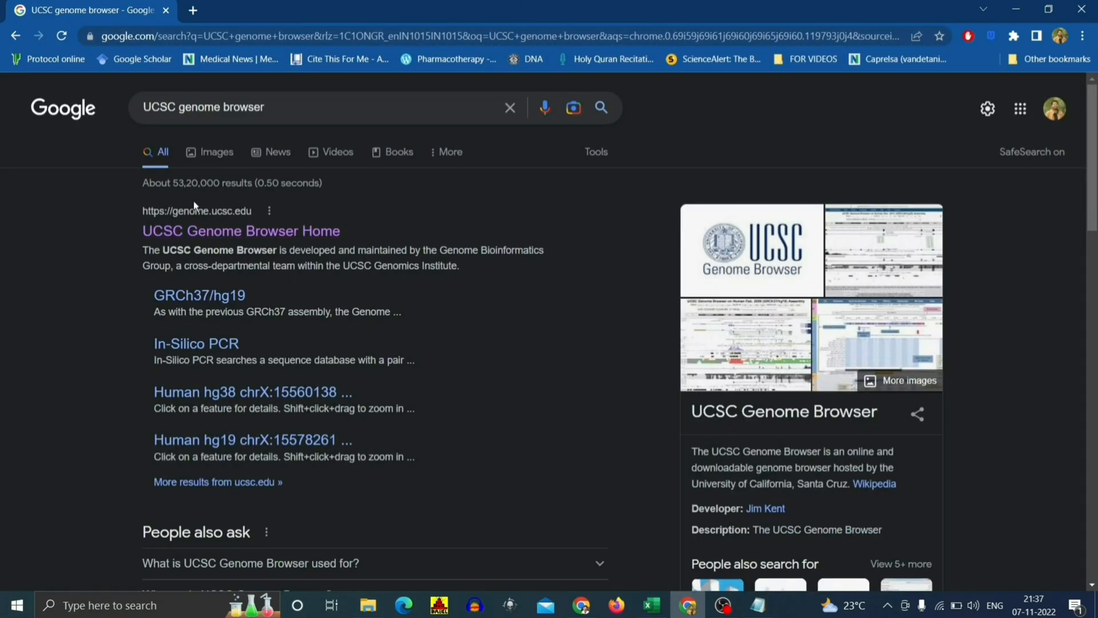
mouse_move(240, 231)
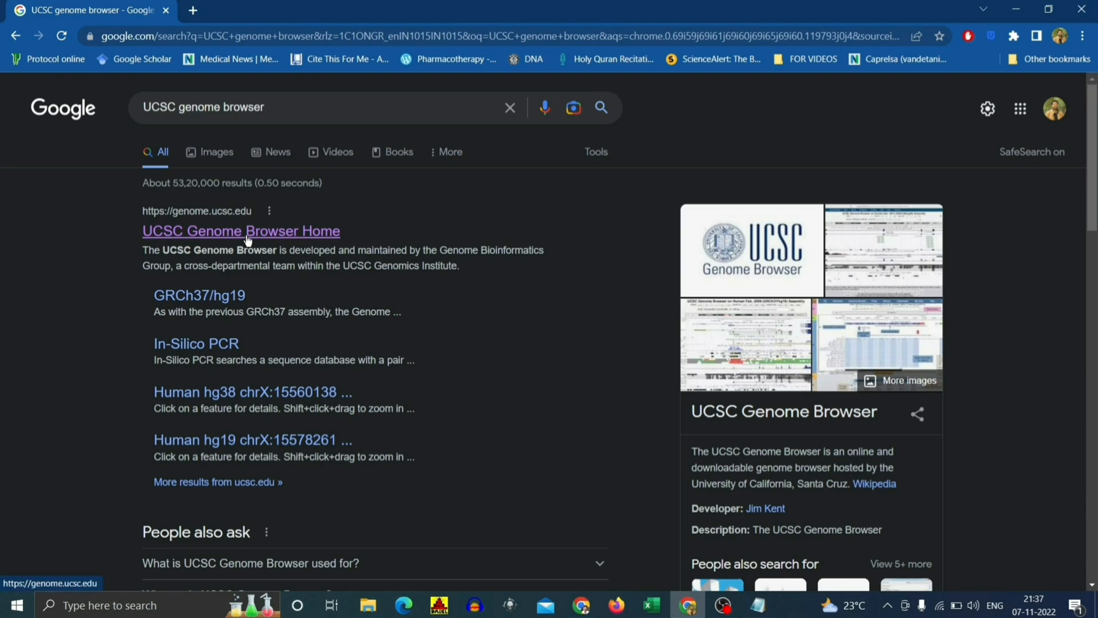
mouse_move(320, 206)
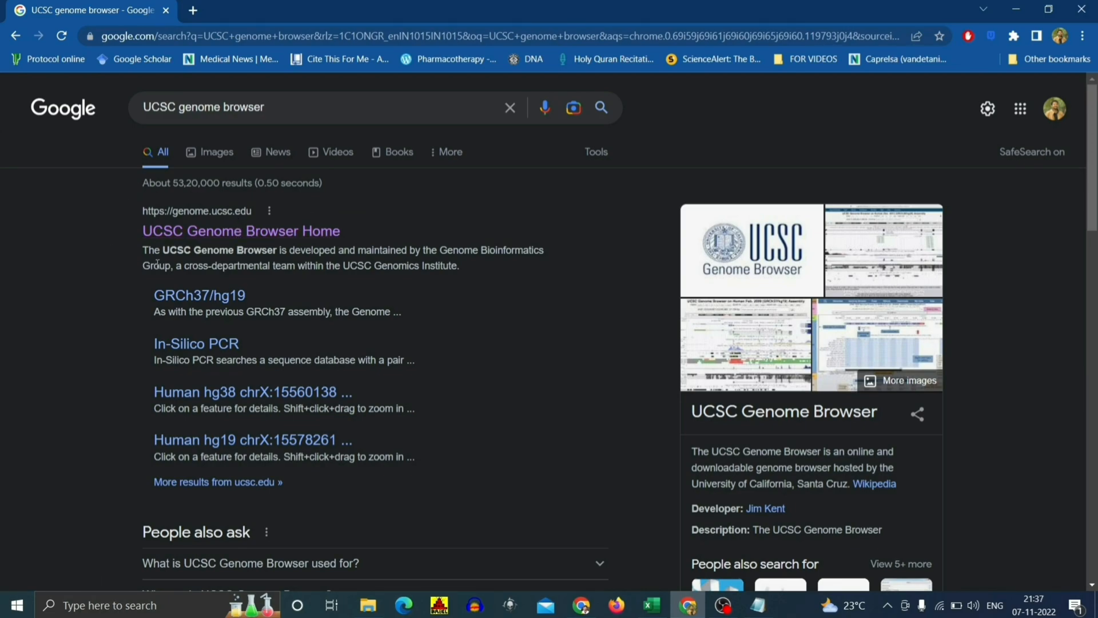
Open the 'UCSC Genome Browser Home' result from the Google search.
click(239, 230)
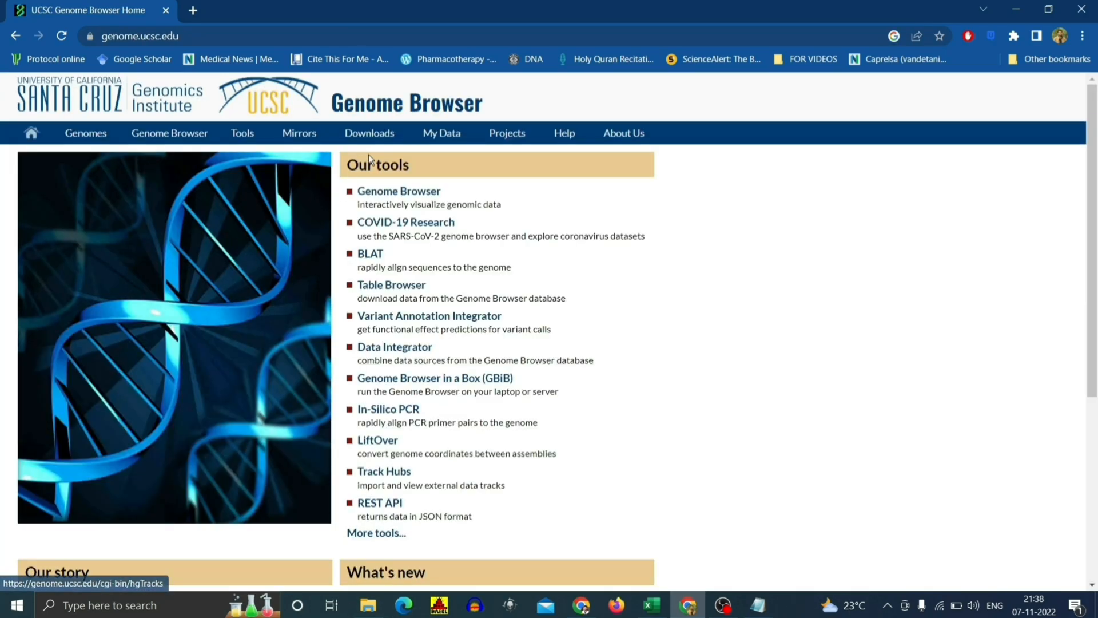
mouse_move(389, 477)
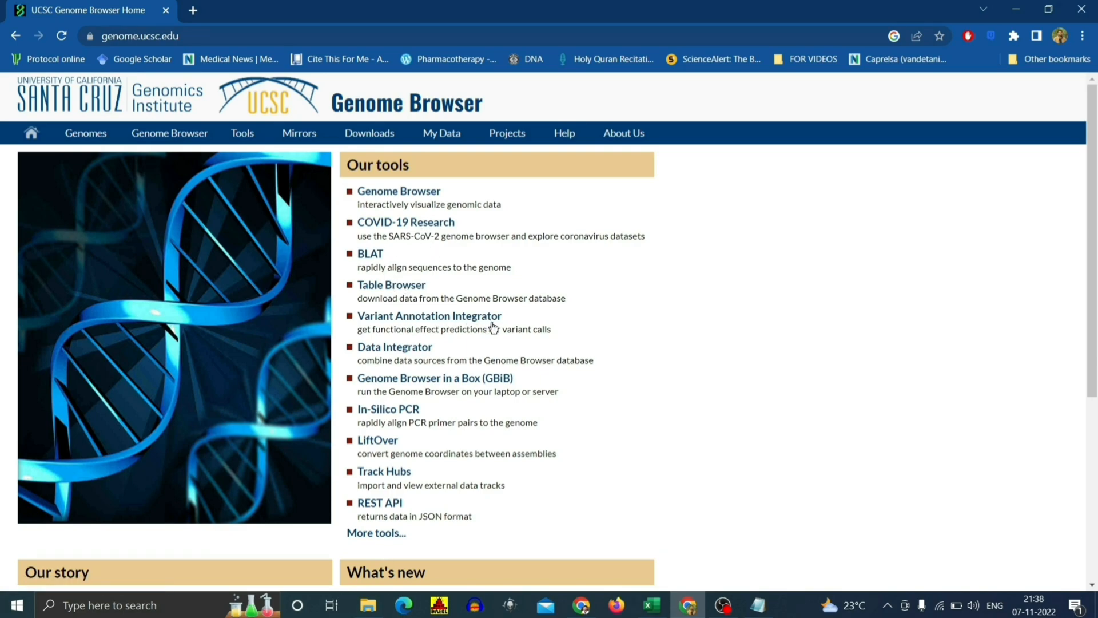
mouse_move(402, 443)
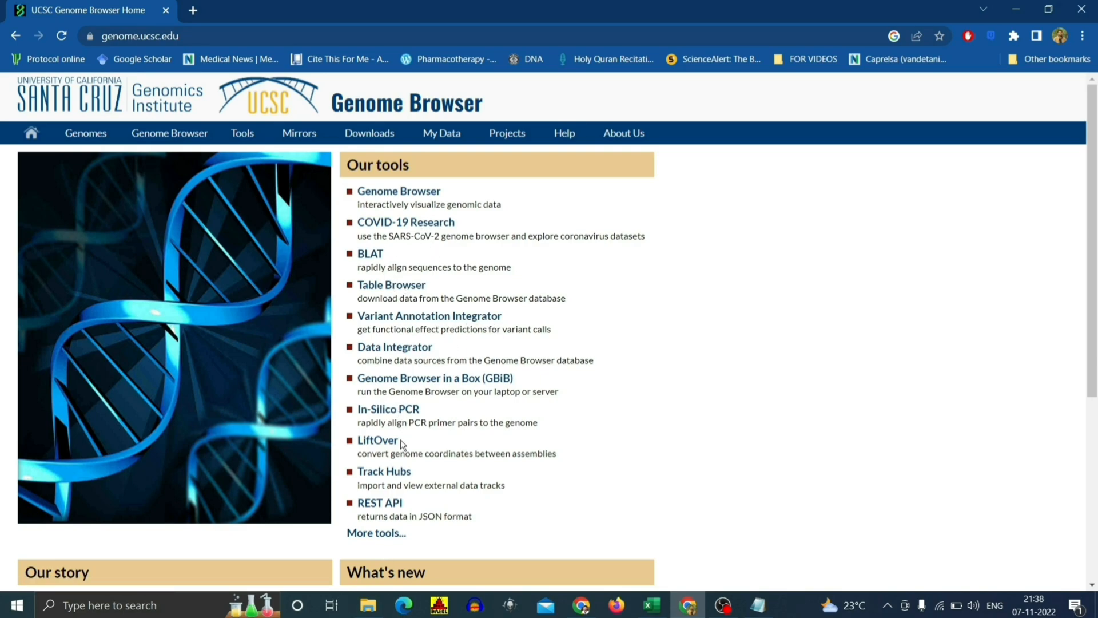
Open Table Browser from the UCSC Tools menu.
click(242, 134)
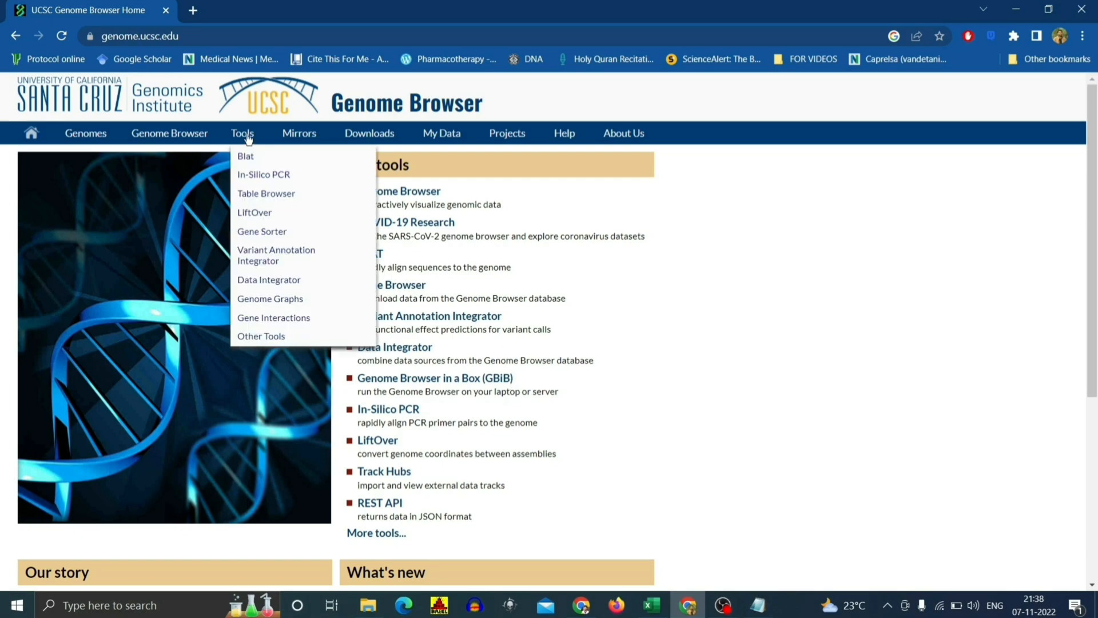
mouse_move(266, 194)
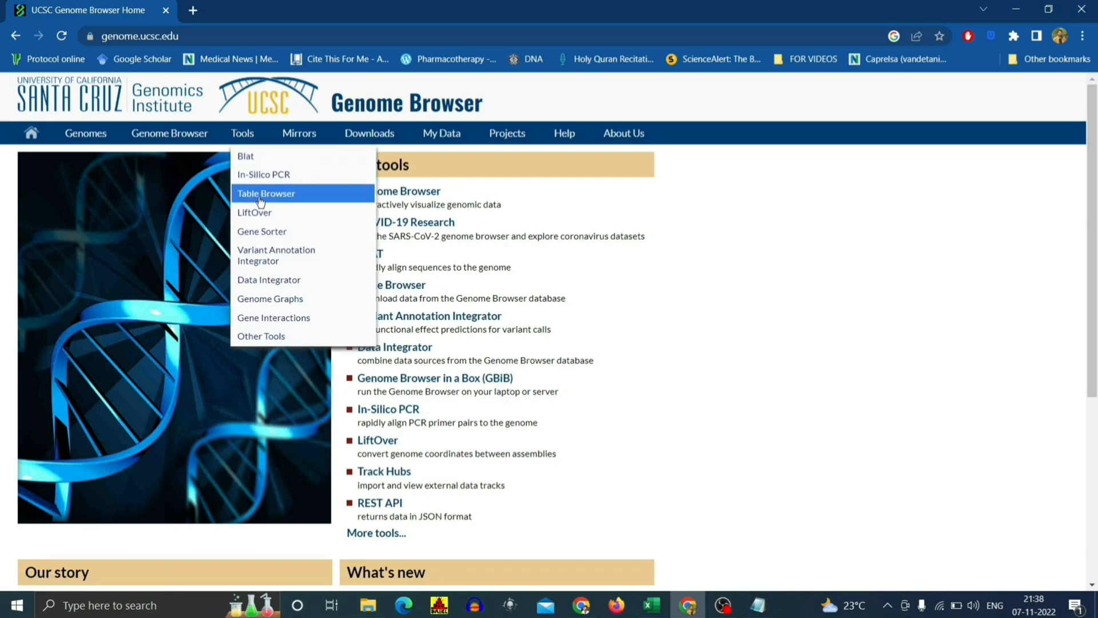
click(266, 193)
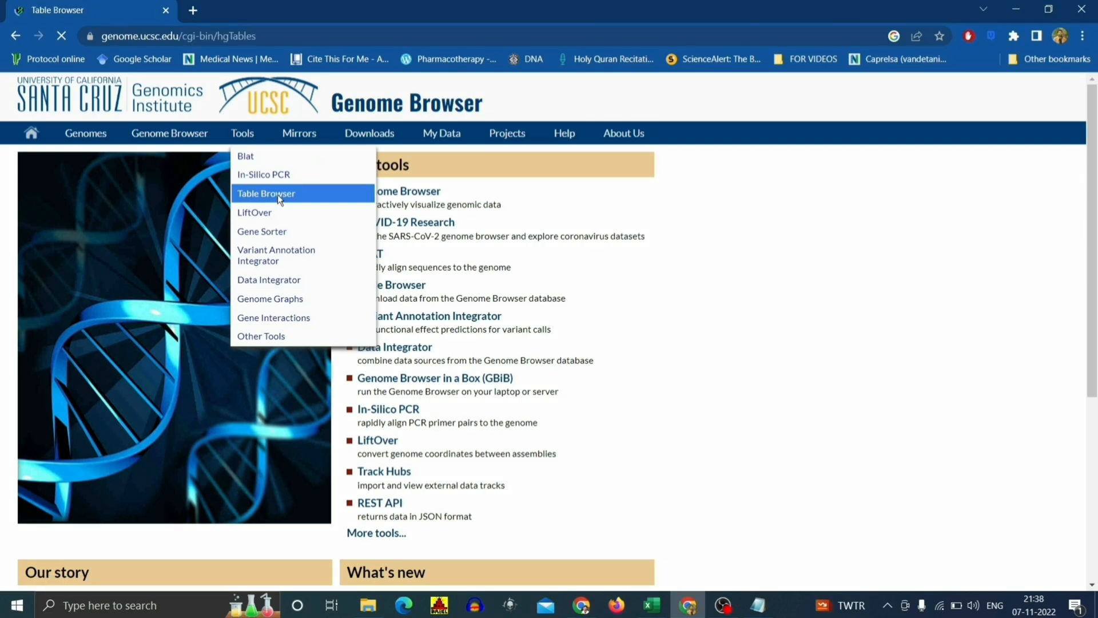
click(266, 193)
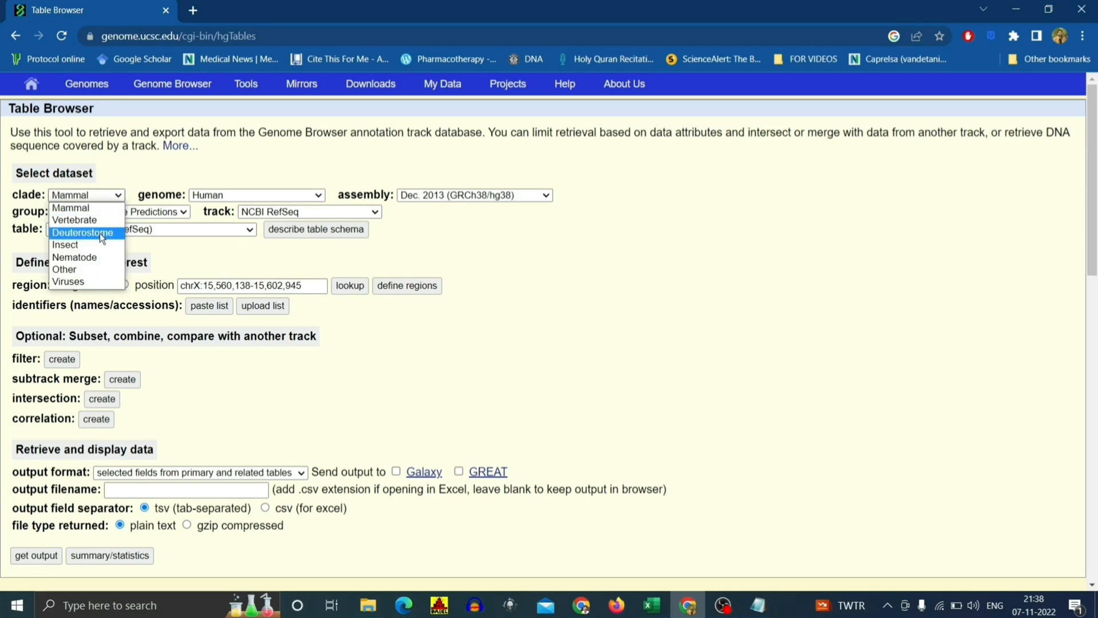
mouse_move(68, 281)
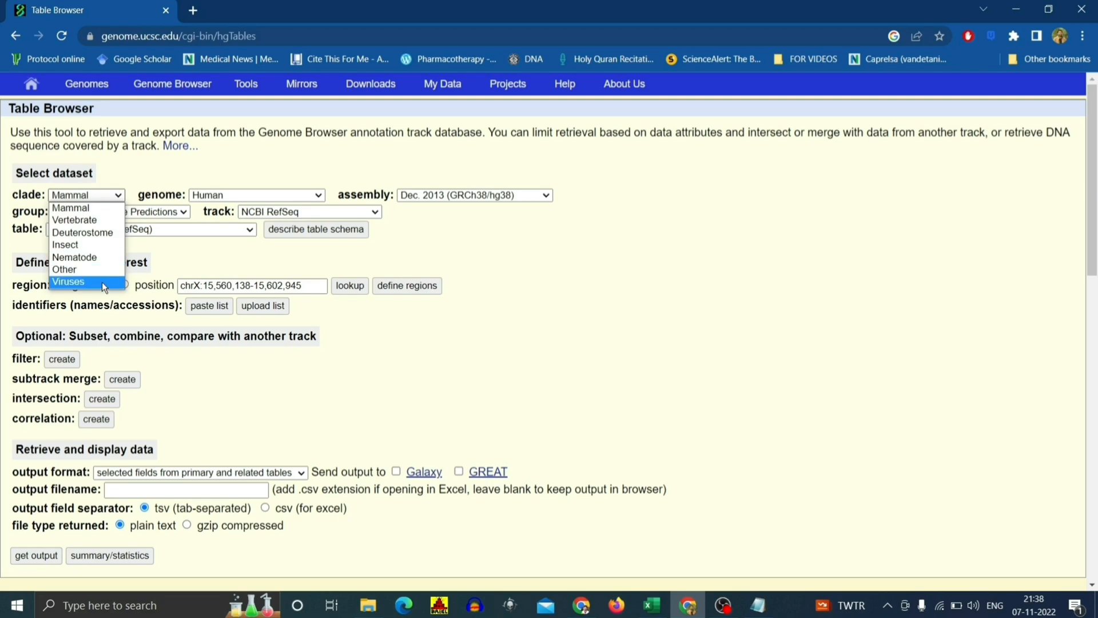
mouse_move(99, 212)
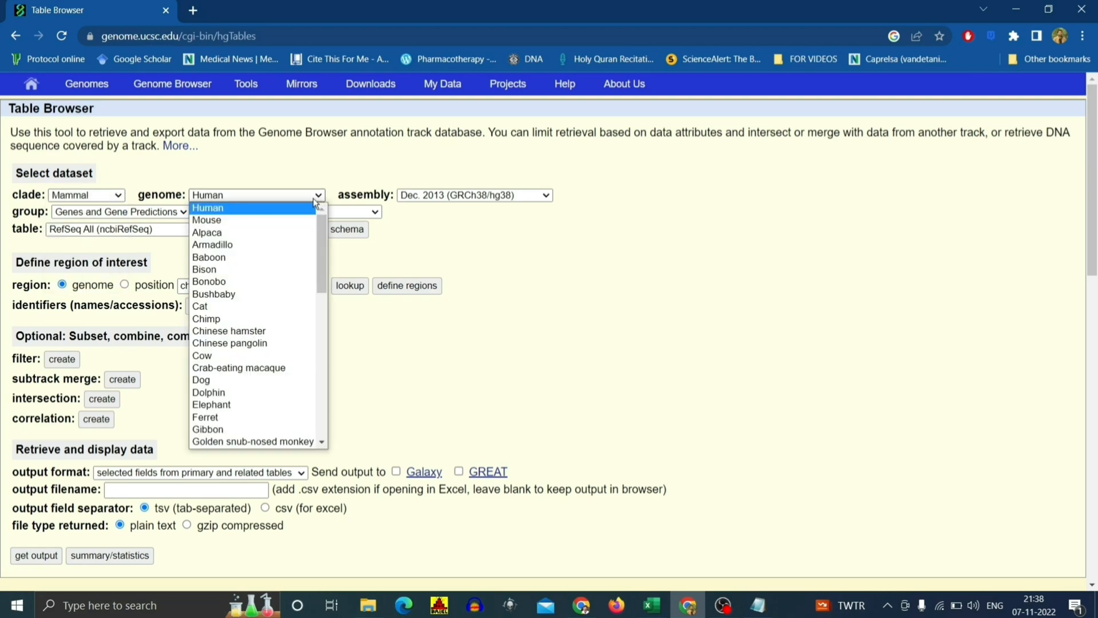
scroll(down, 3)
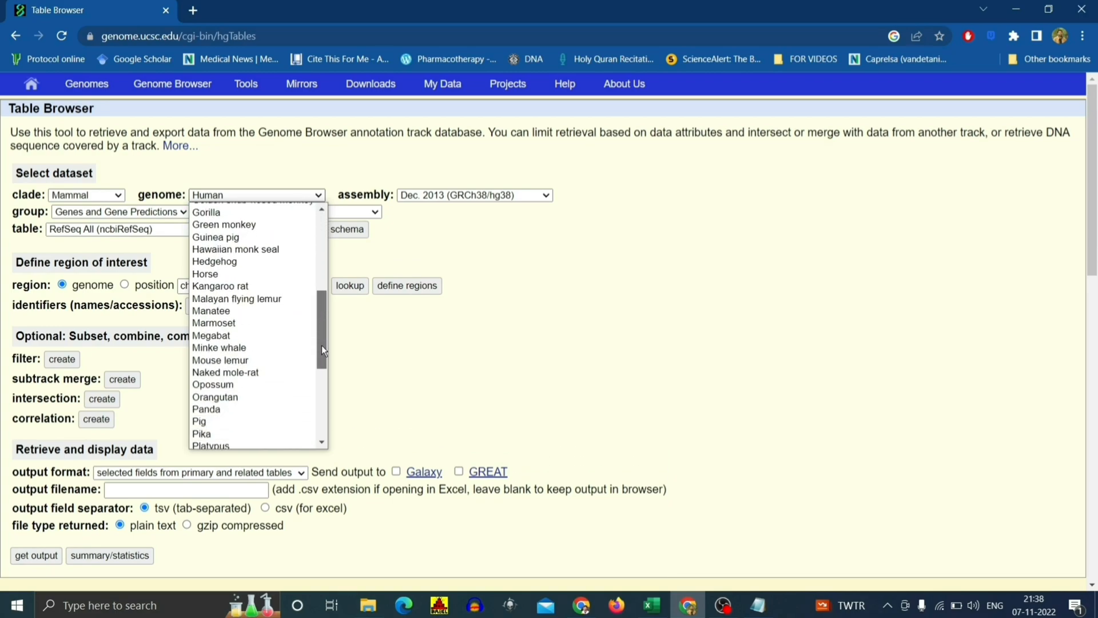
scroll(up, 3)
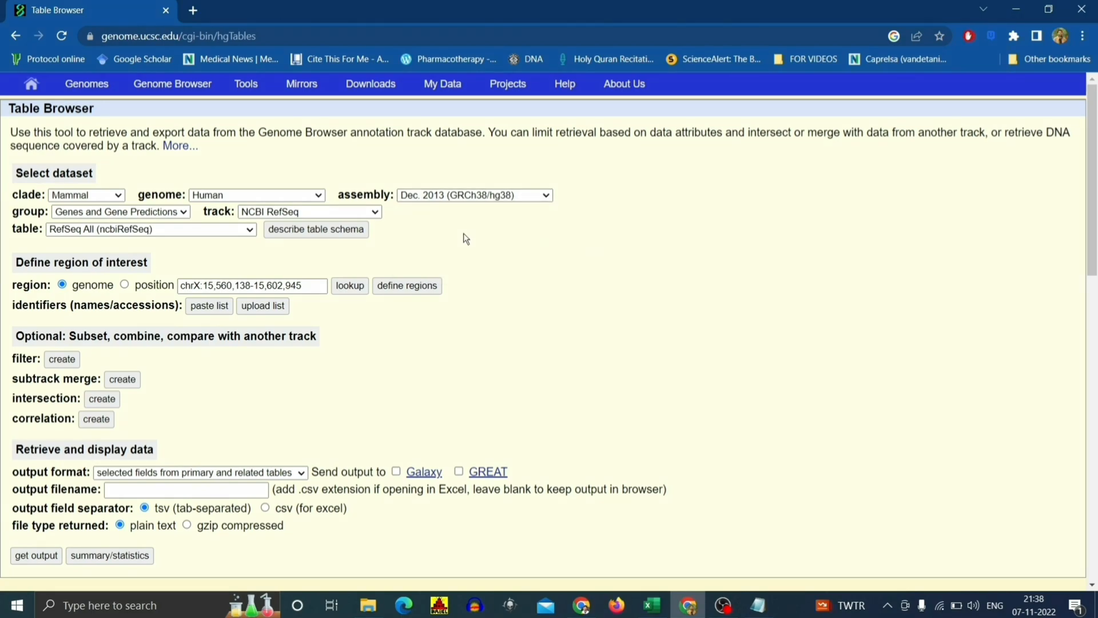
click(119, 212)
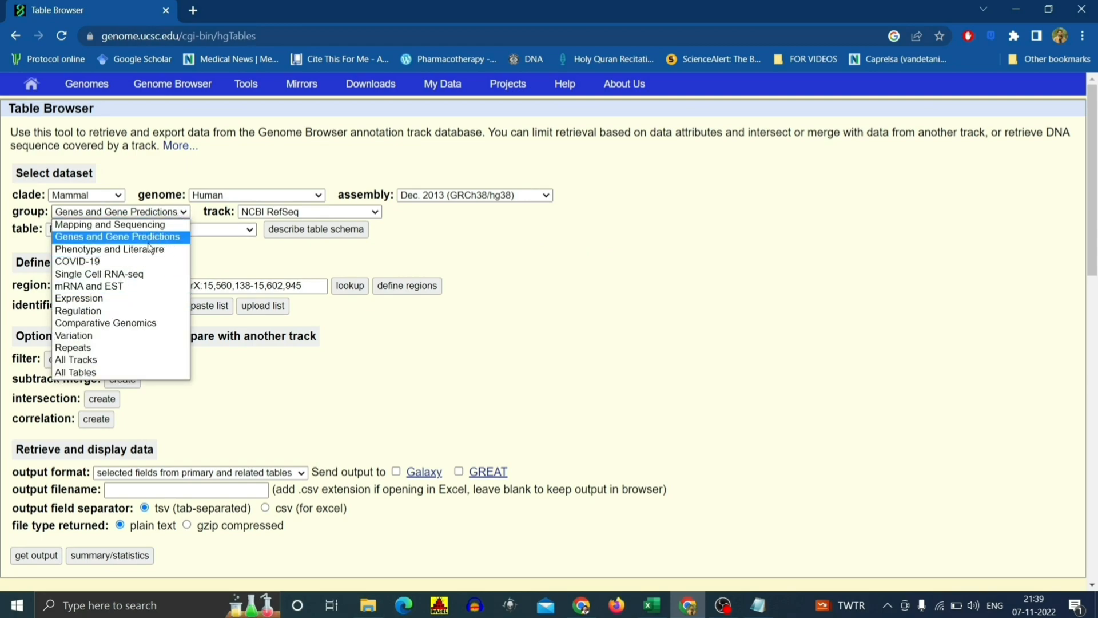
mouse_move(138, 310)
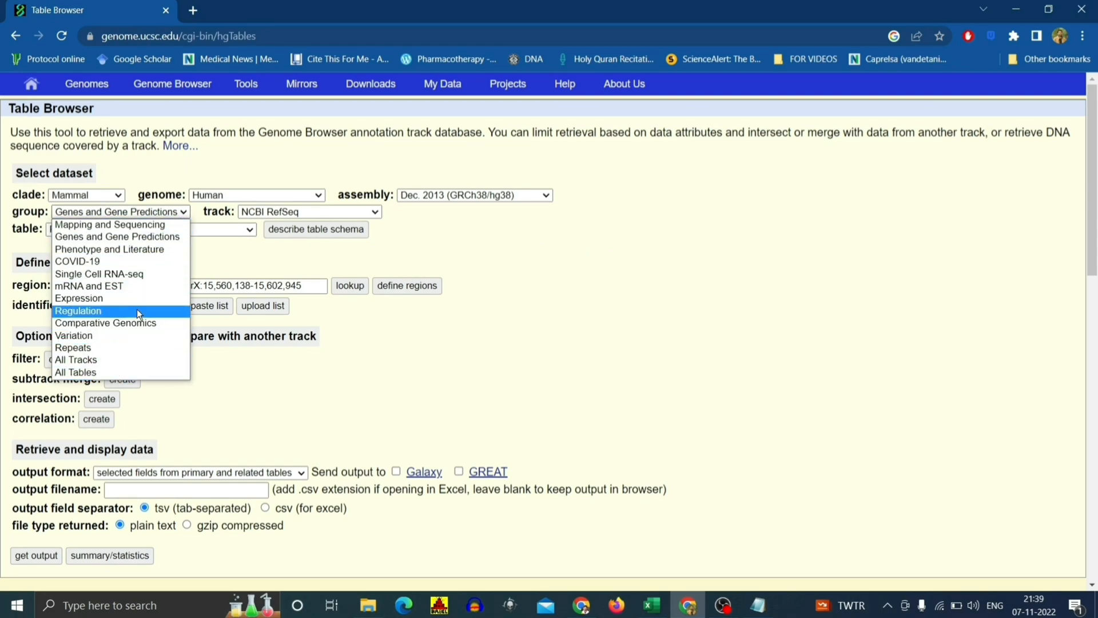
mouse_move(166, 240)
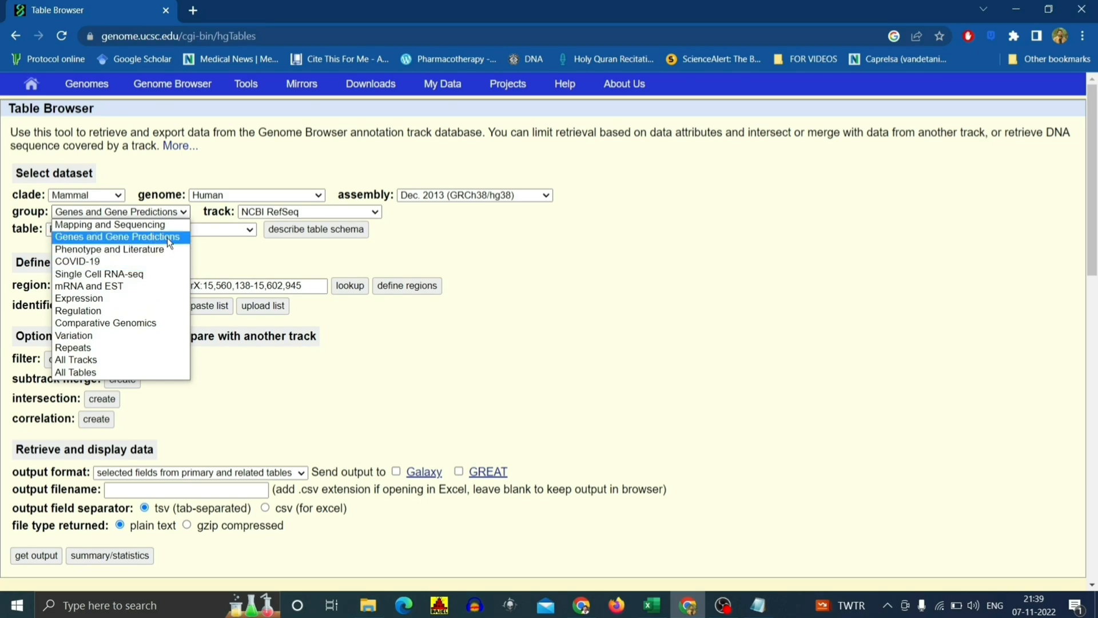
click(119, 237)
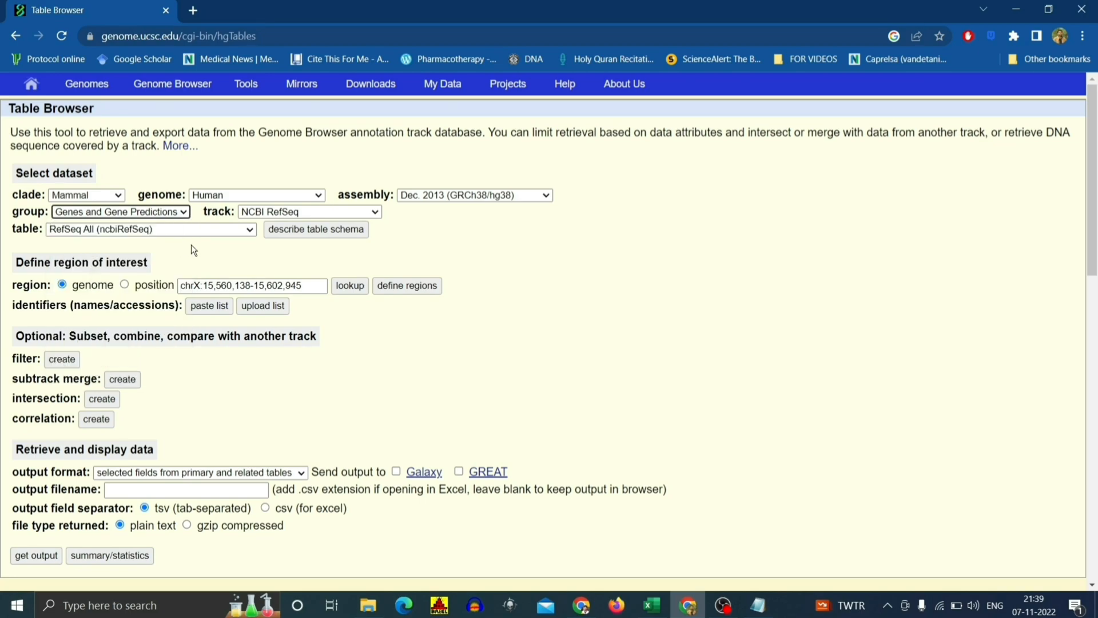
click(308, 211)
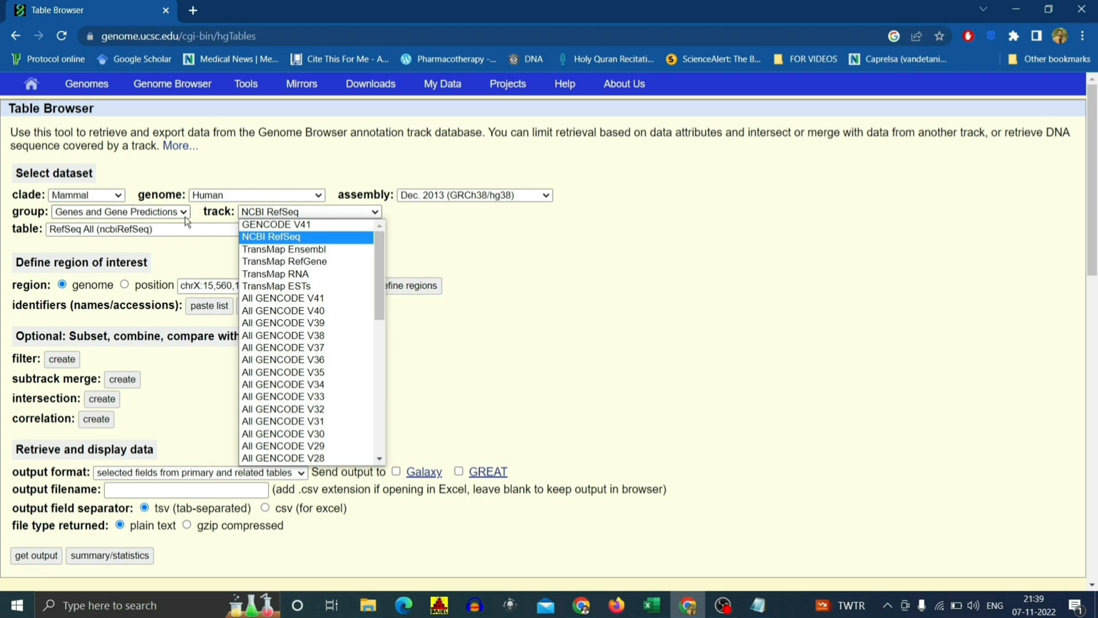
mouse_move(319, 243)
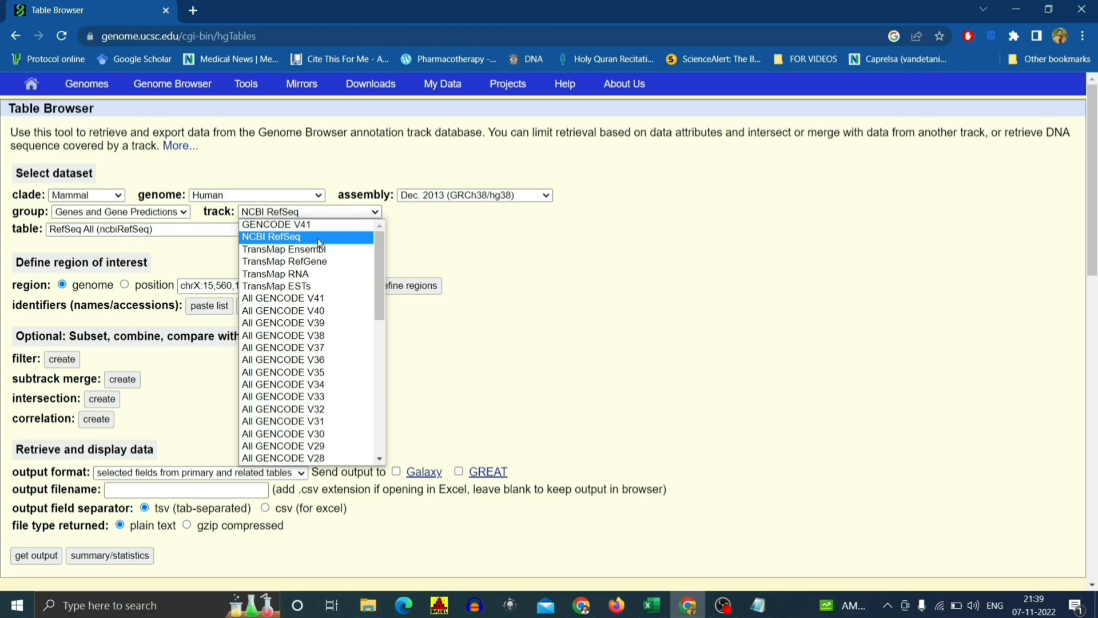
click(271, 236)
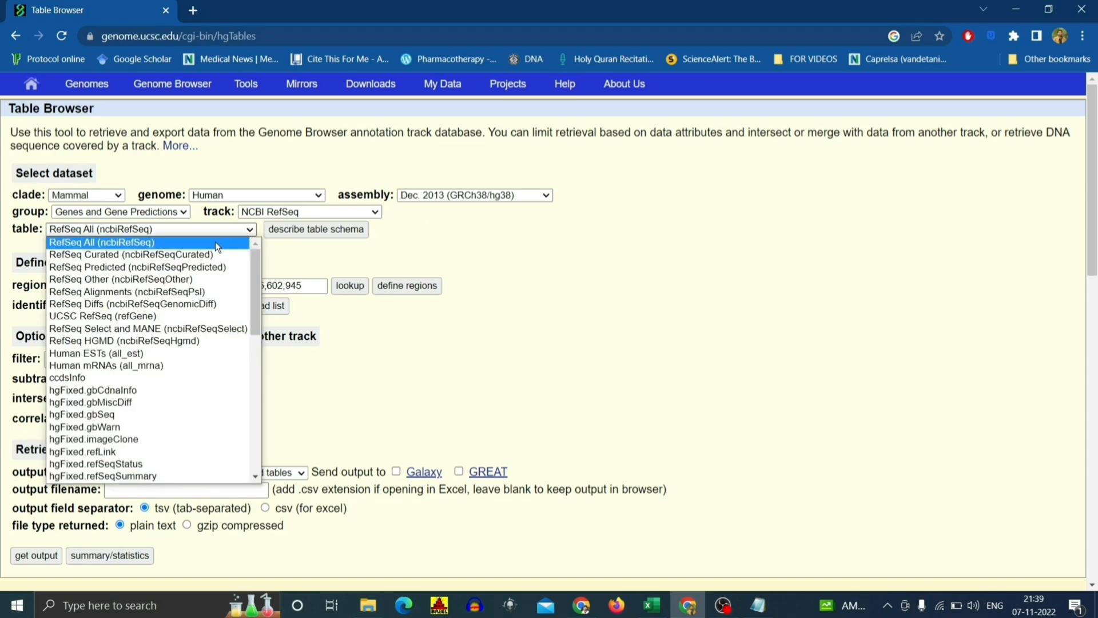
click(101, 241)
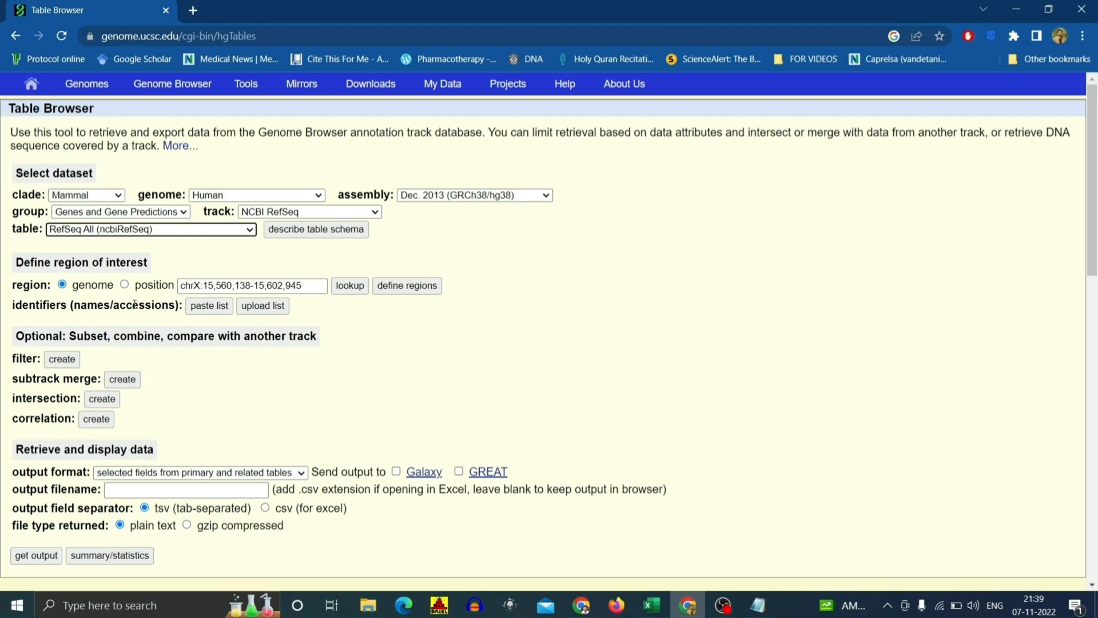
mouse_move(133, 290)
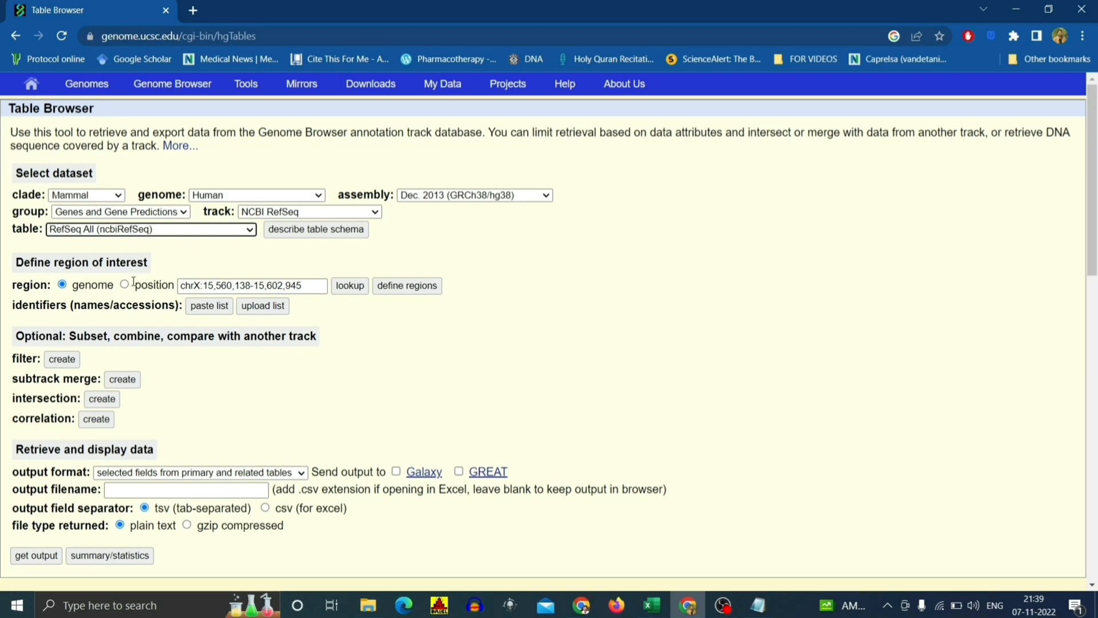
mouse_move(269, 279)
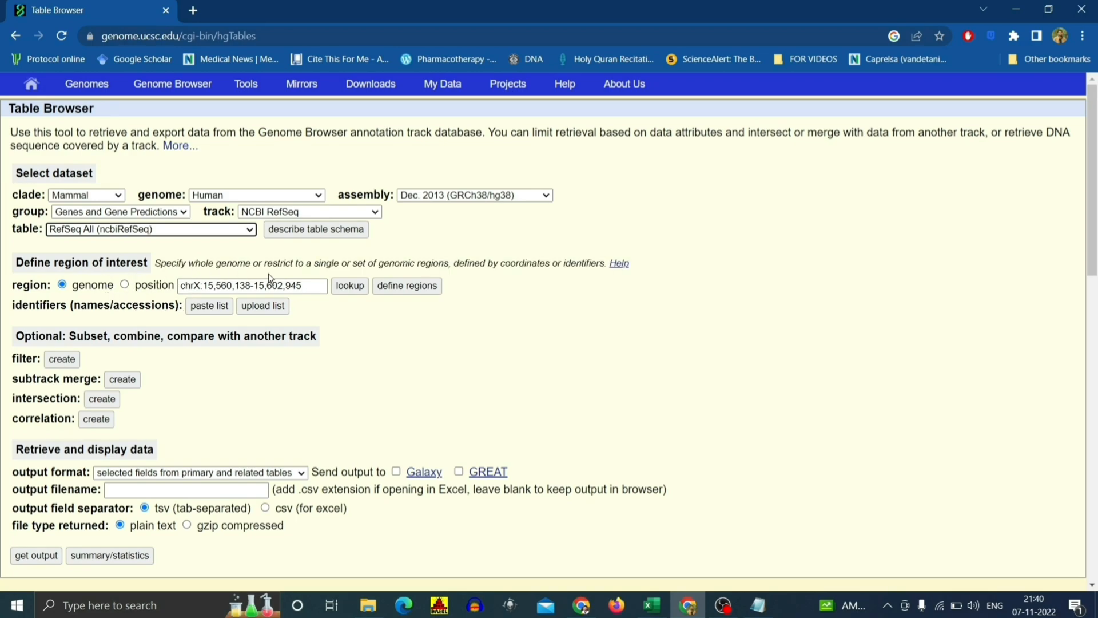
mouse_move(284, 307)
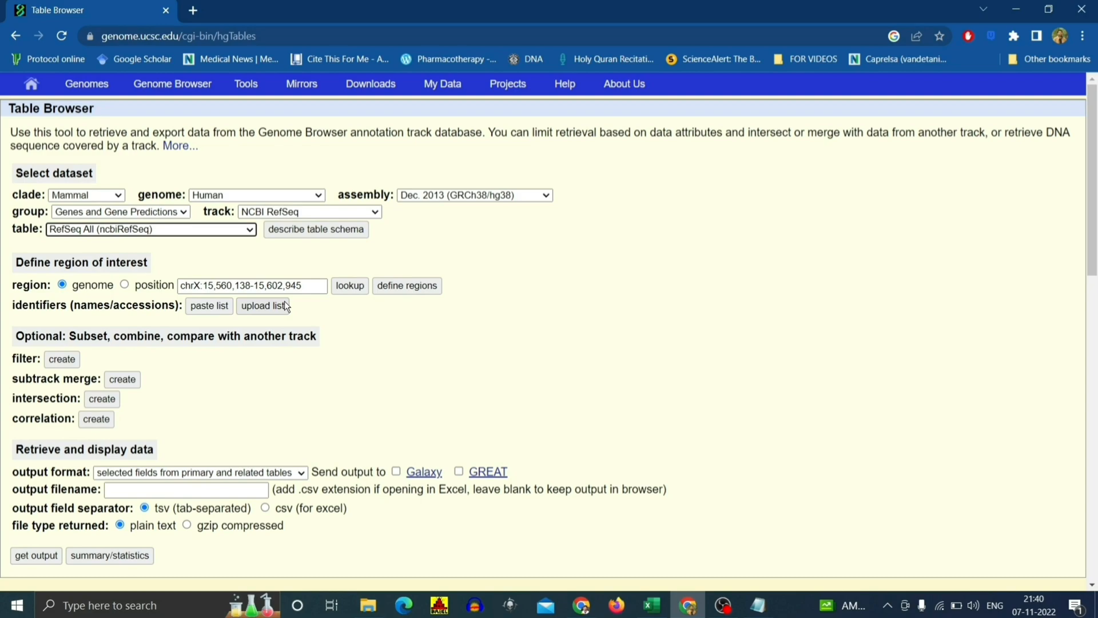
mouse_move(340, 280)
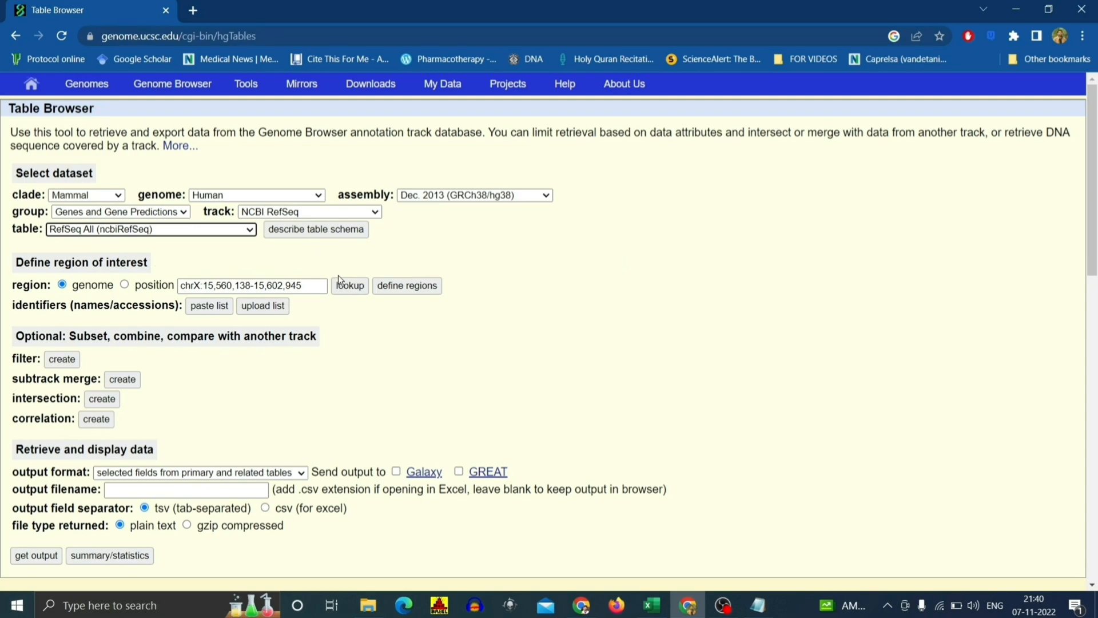
click(406, 285)
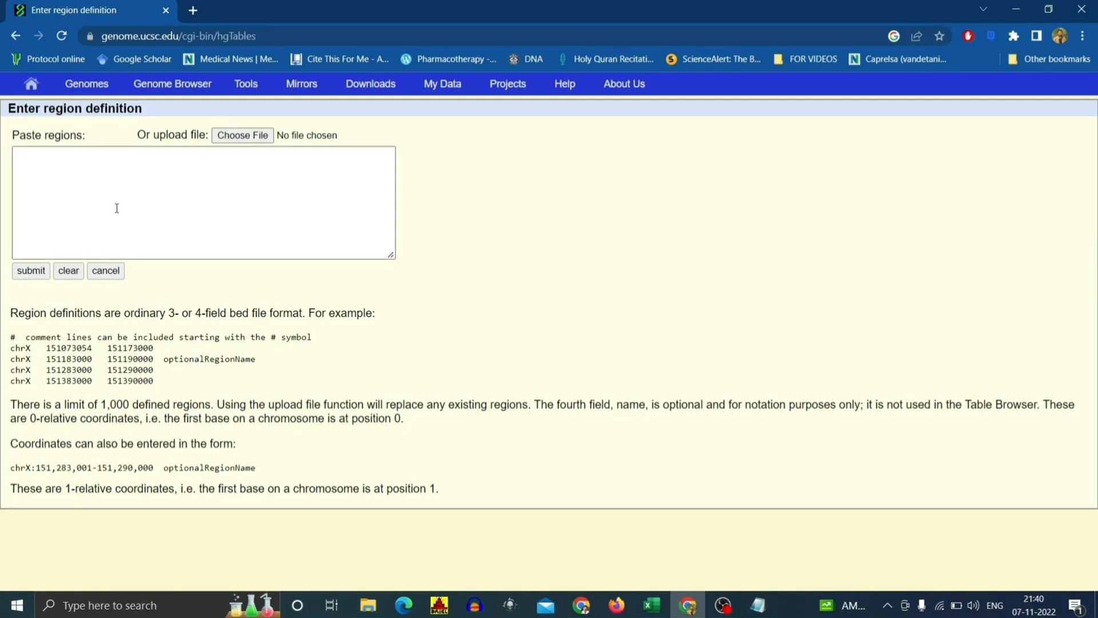
mouse_move(172, 201)
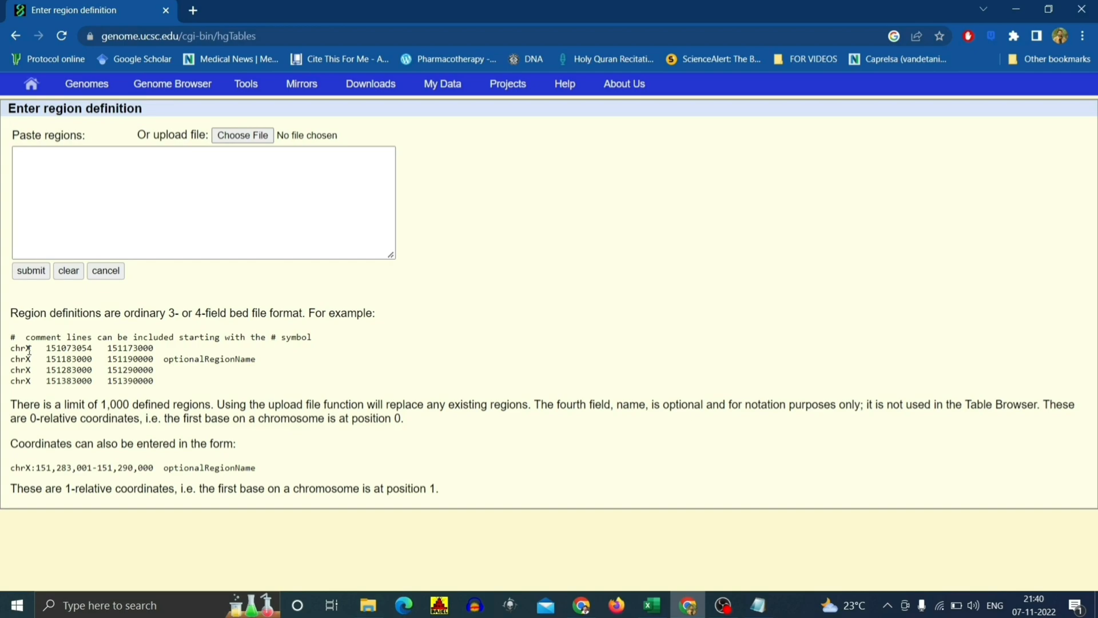
double_click(19, 359)
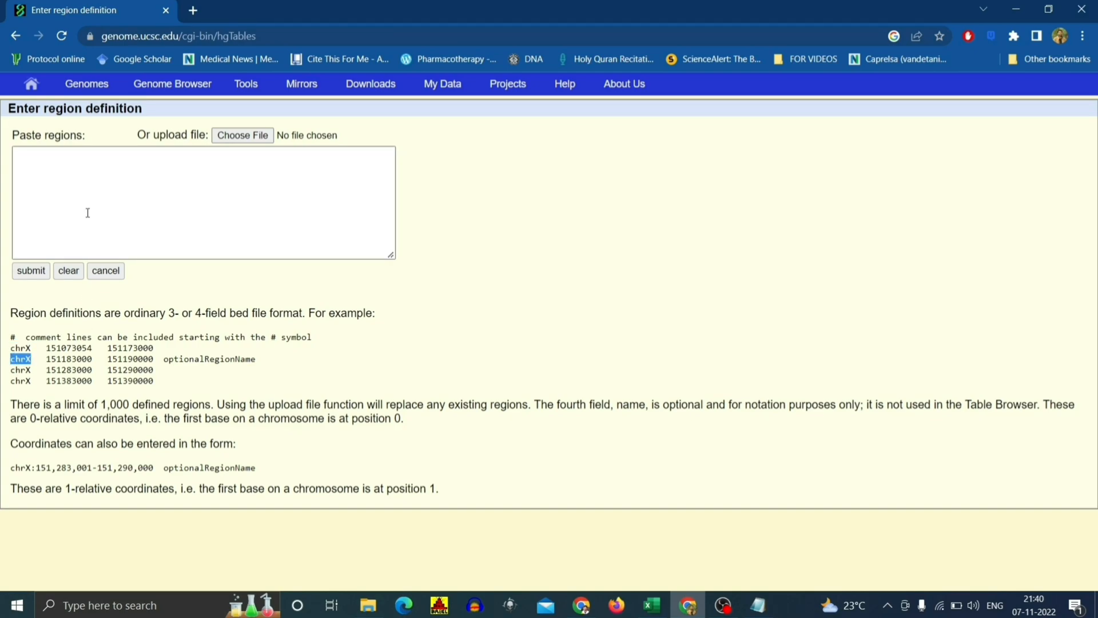
mouse_move(102, 219)
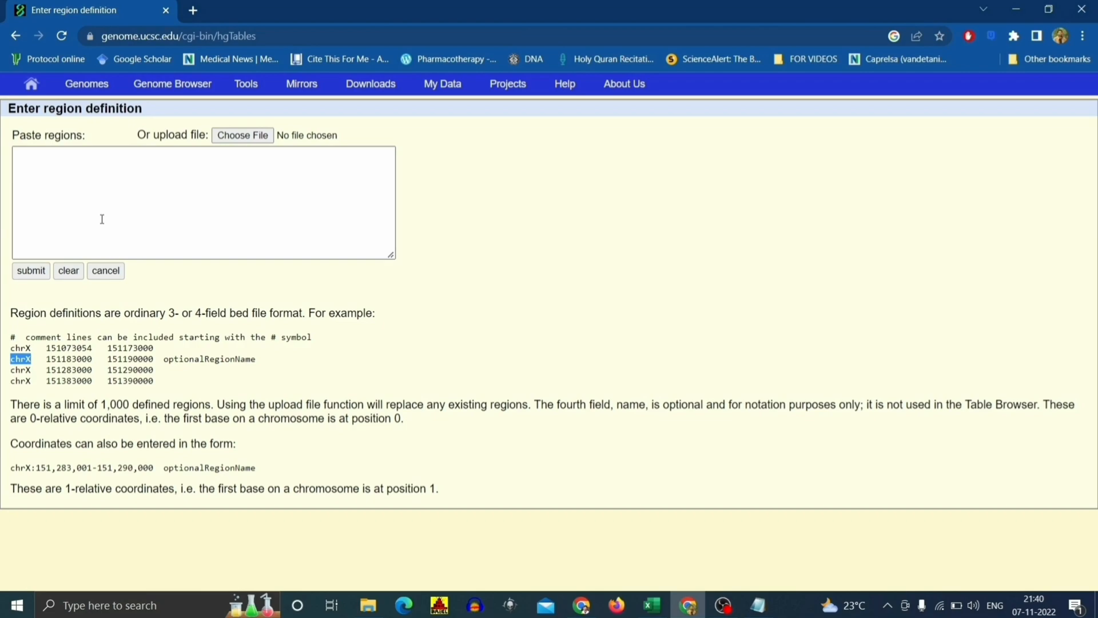
double_click(69, 347)
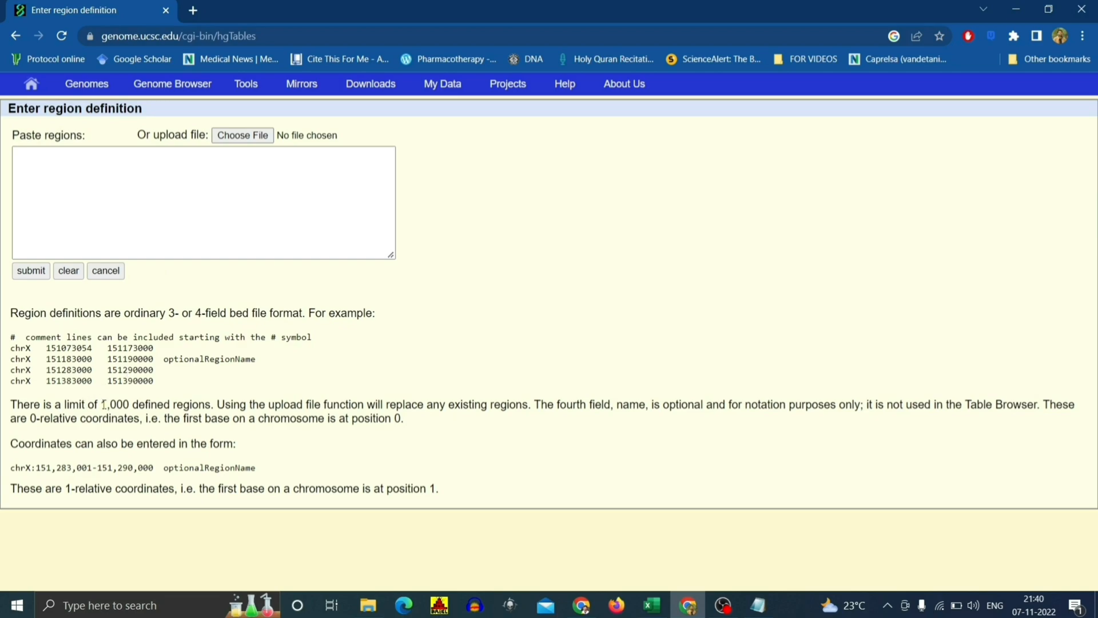
text(Chr19:57922288-57922306)
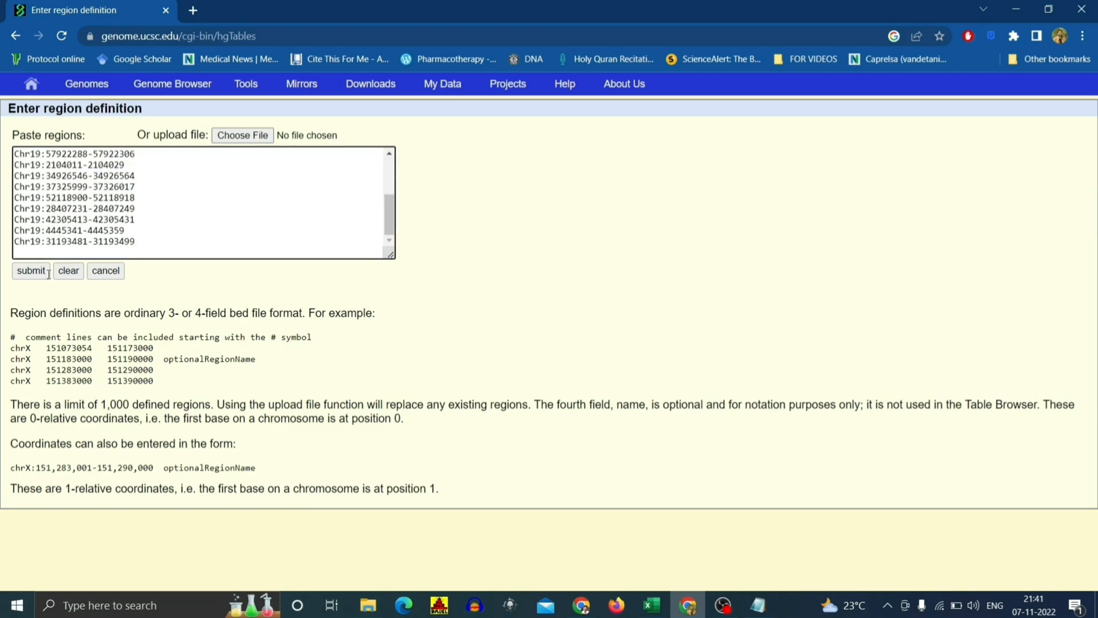
click(30, 271)
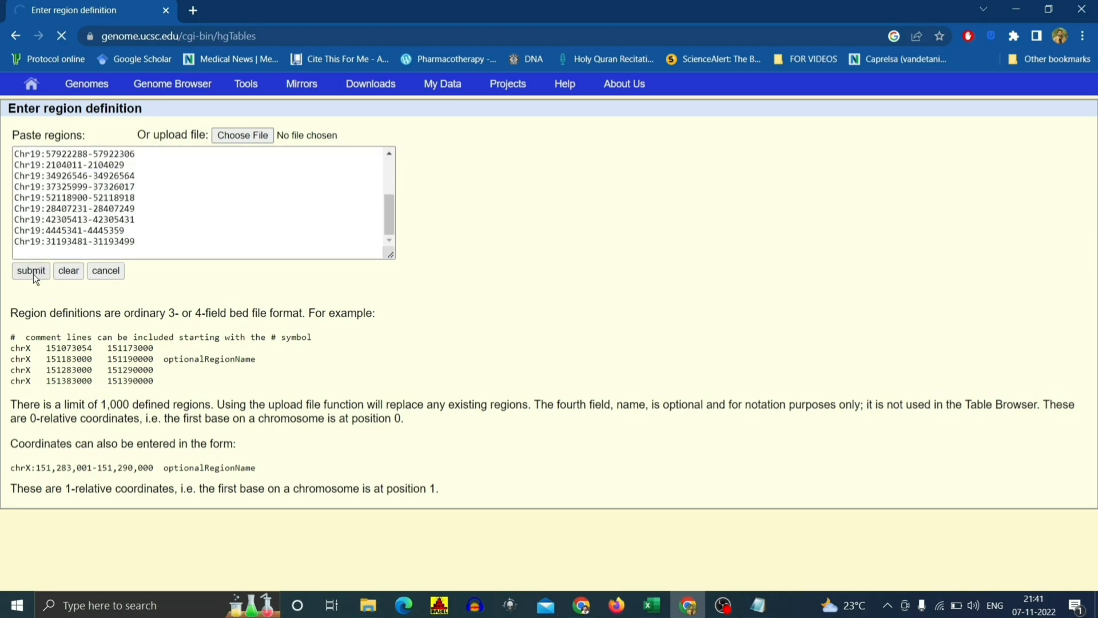
click(30, 271)
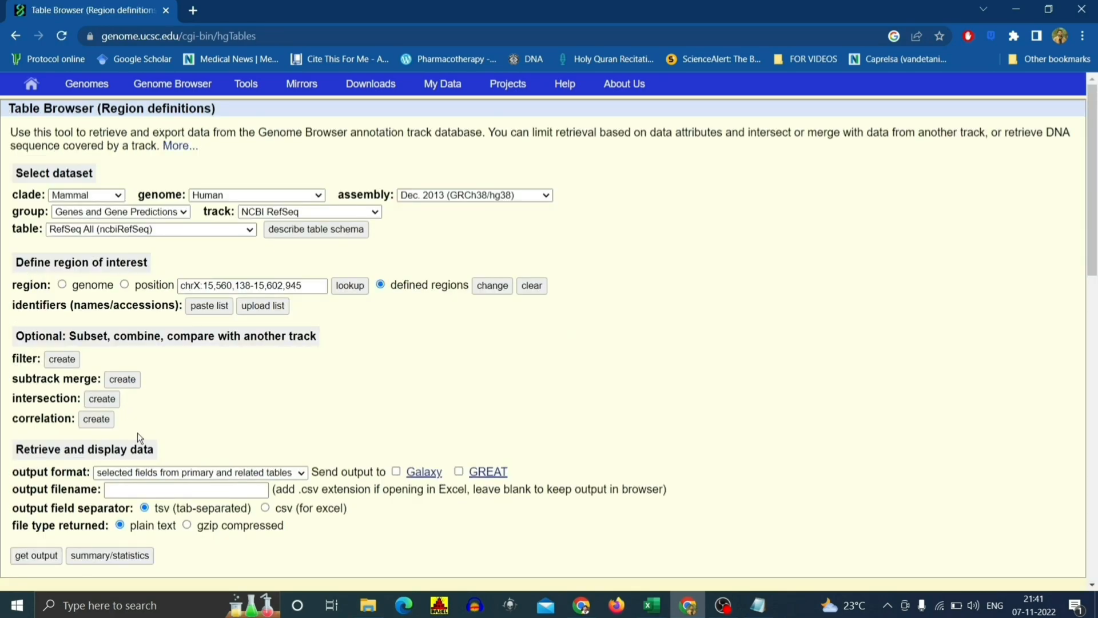
mouse_move(224, 428)
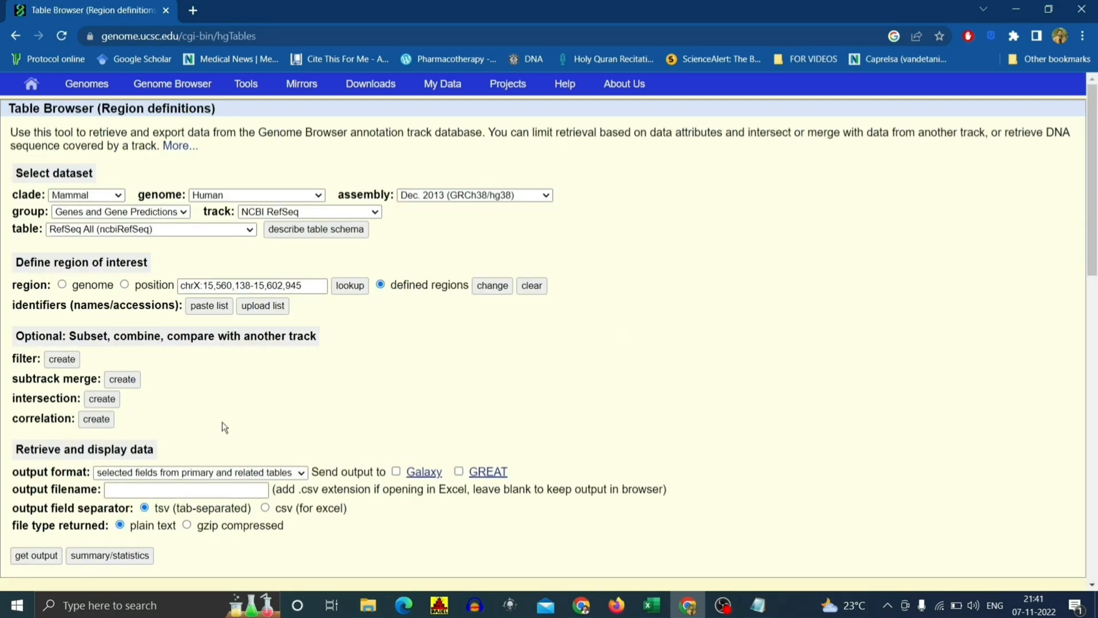
click(200, 471)
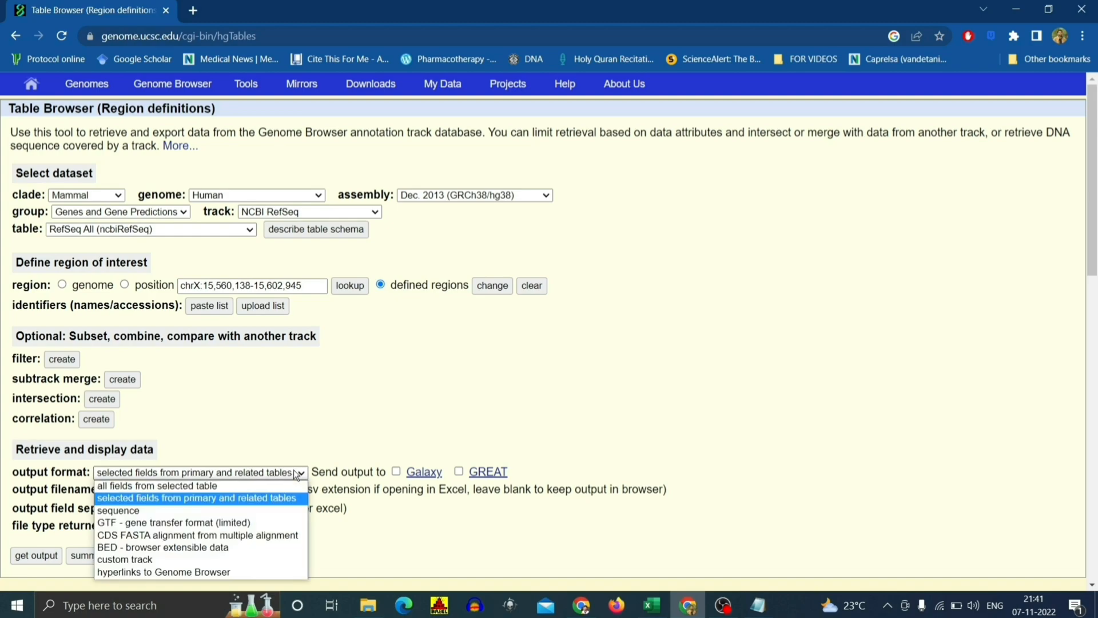
mouse_move(201, 505)
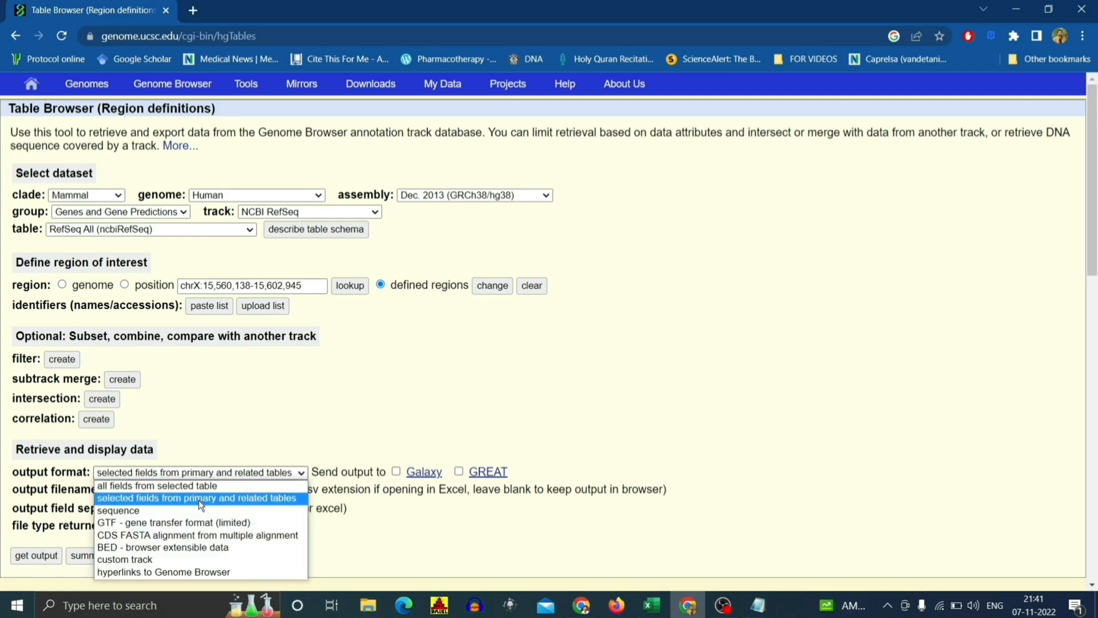
mouse_move(158, 486)
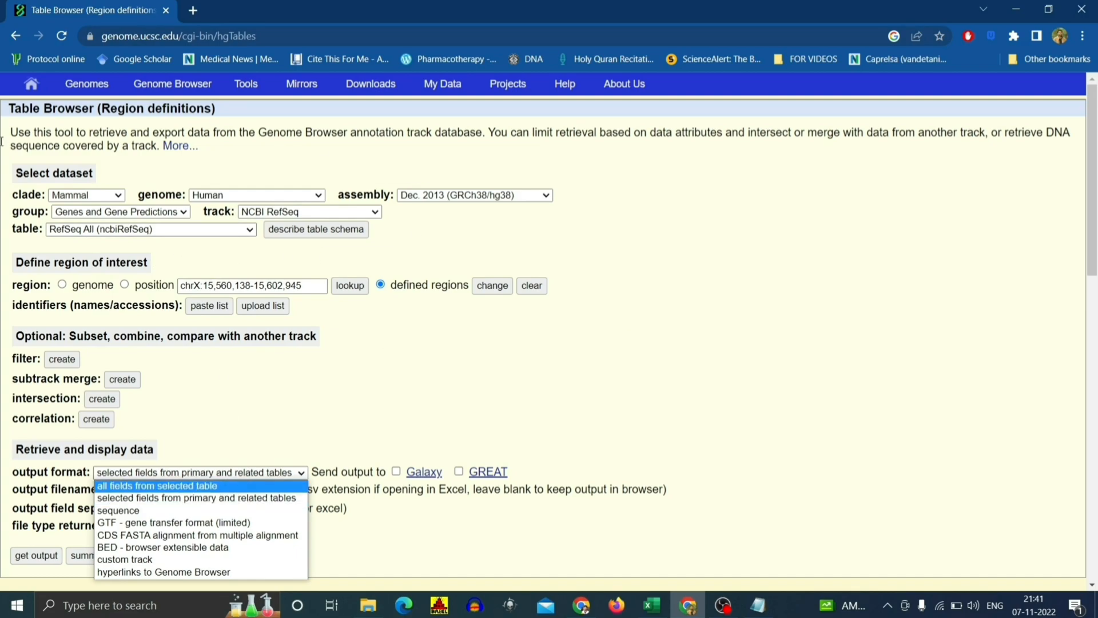
mouse_move(172, 522)
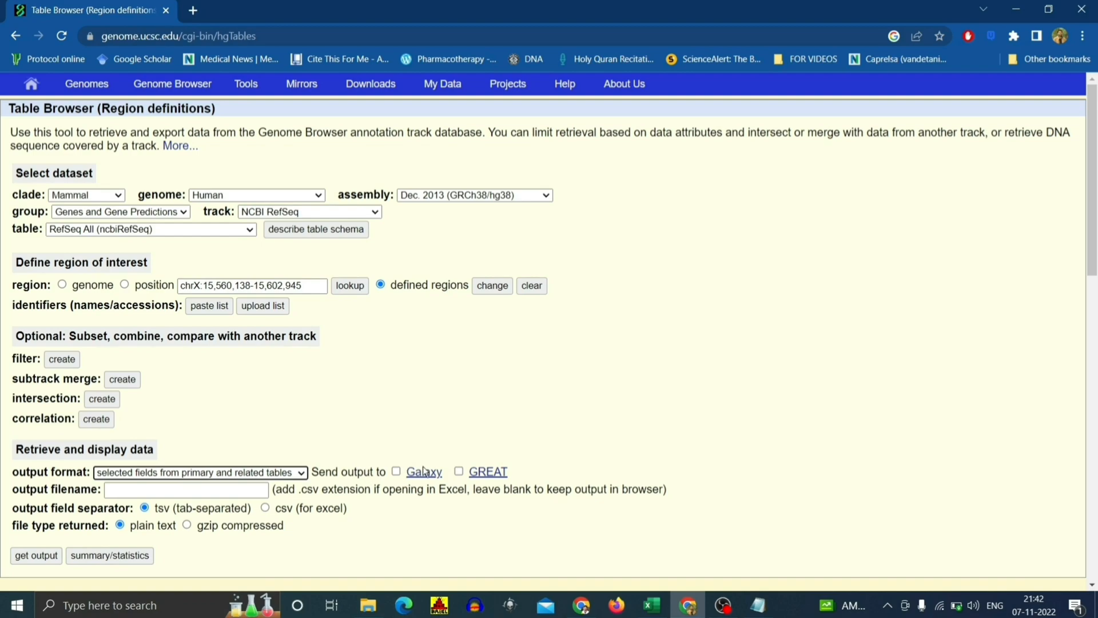
mouse_move(381, 444)
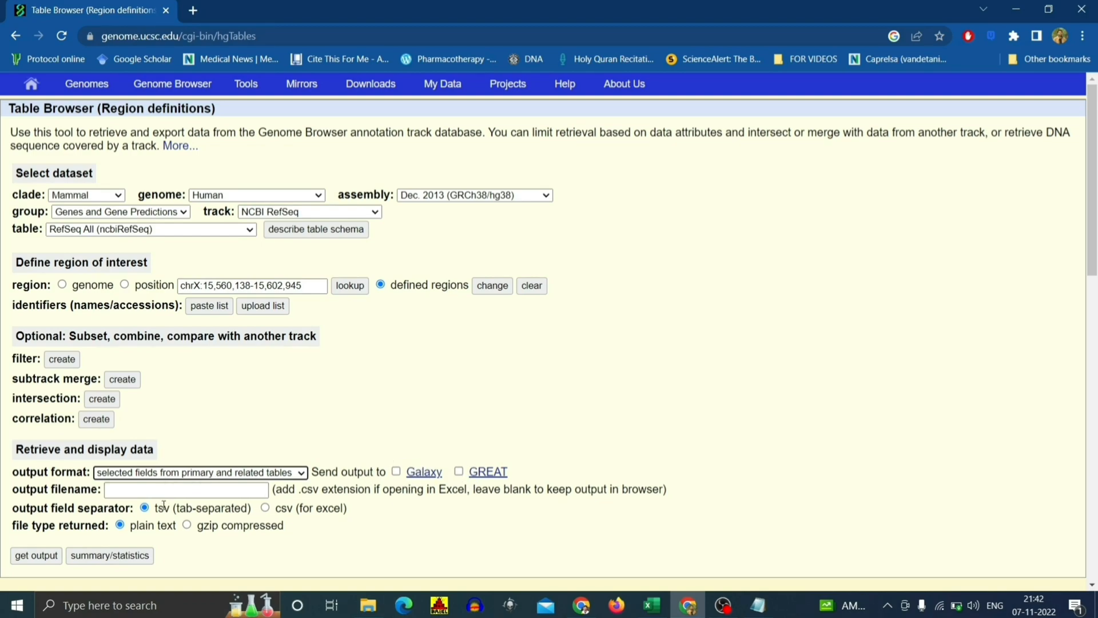
mouse_move(35, 555)
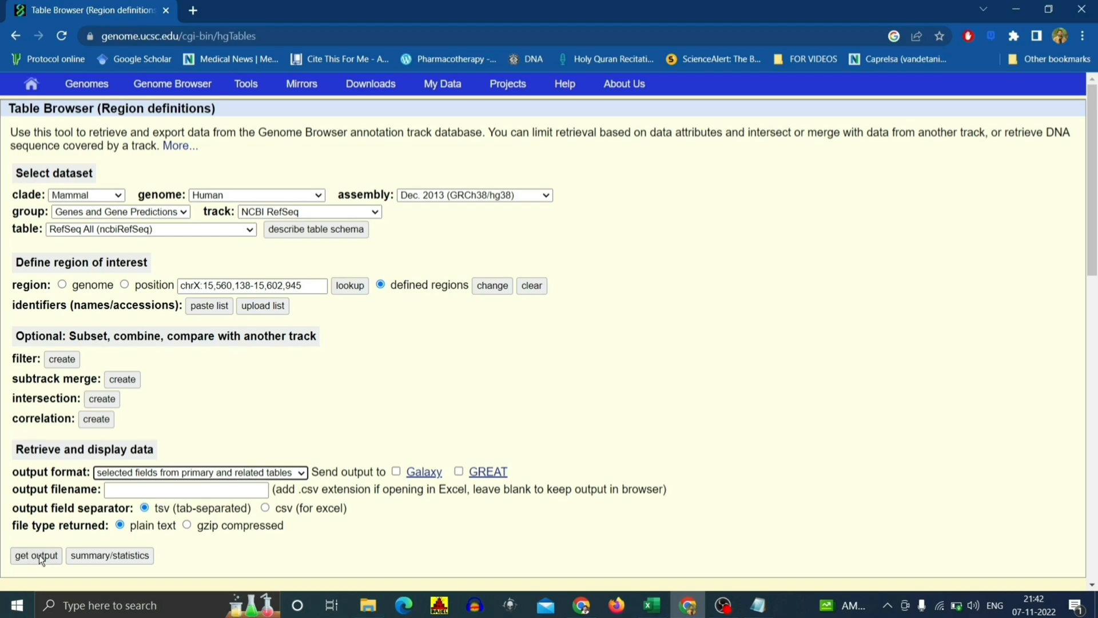
Select name, chrom, strand and name2 fields of hg38.ncbiRefSeq and get output.
click(35, 555)
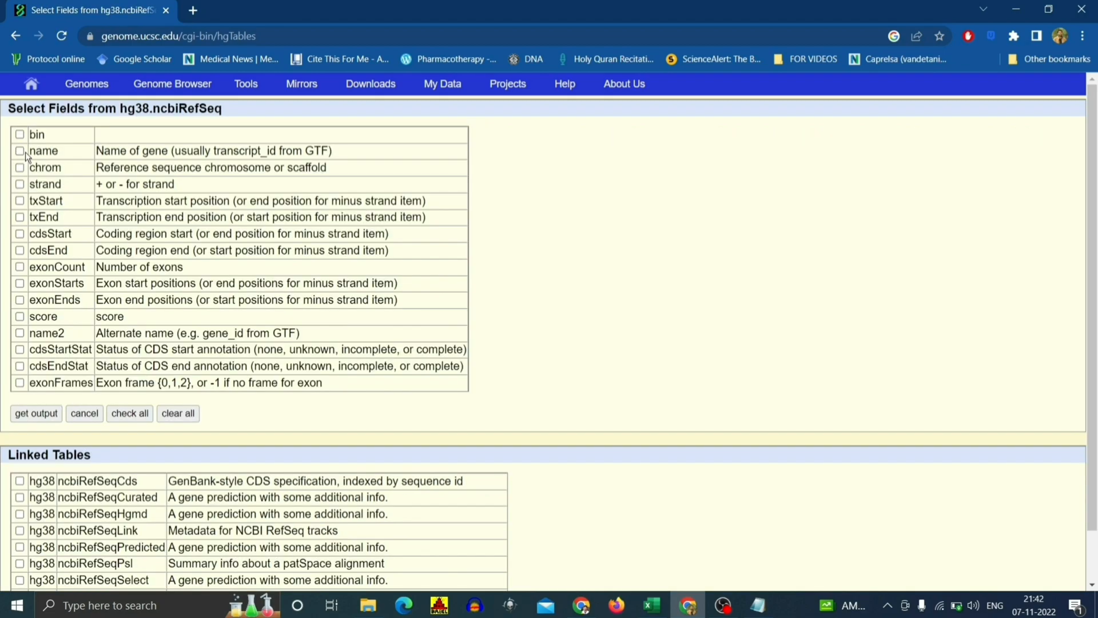
click(20, 150)
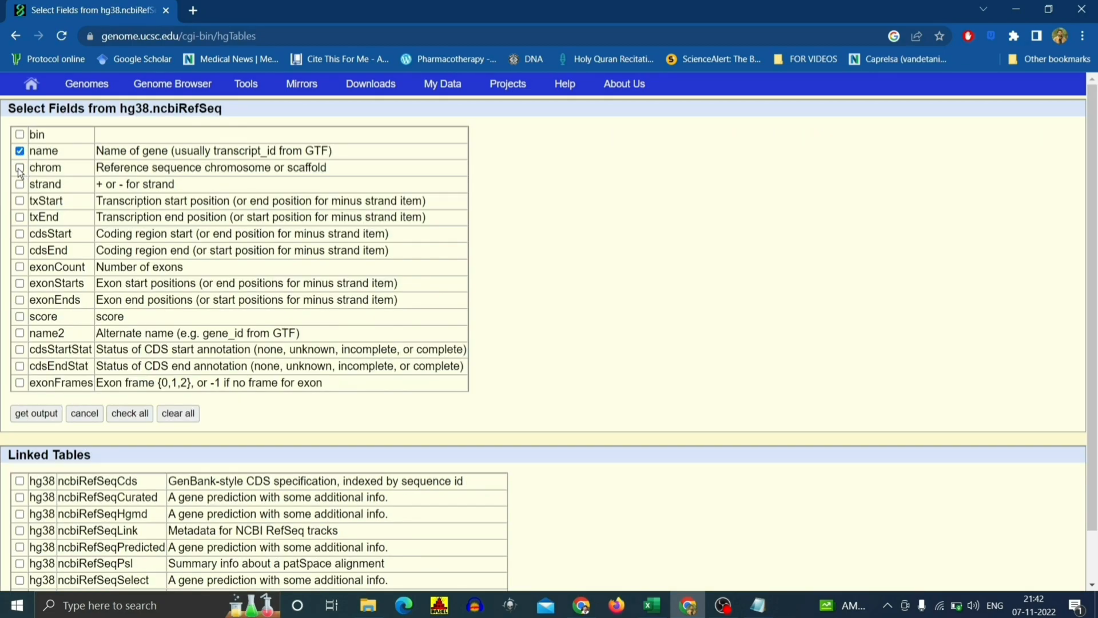
click(19, 168)
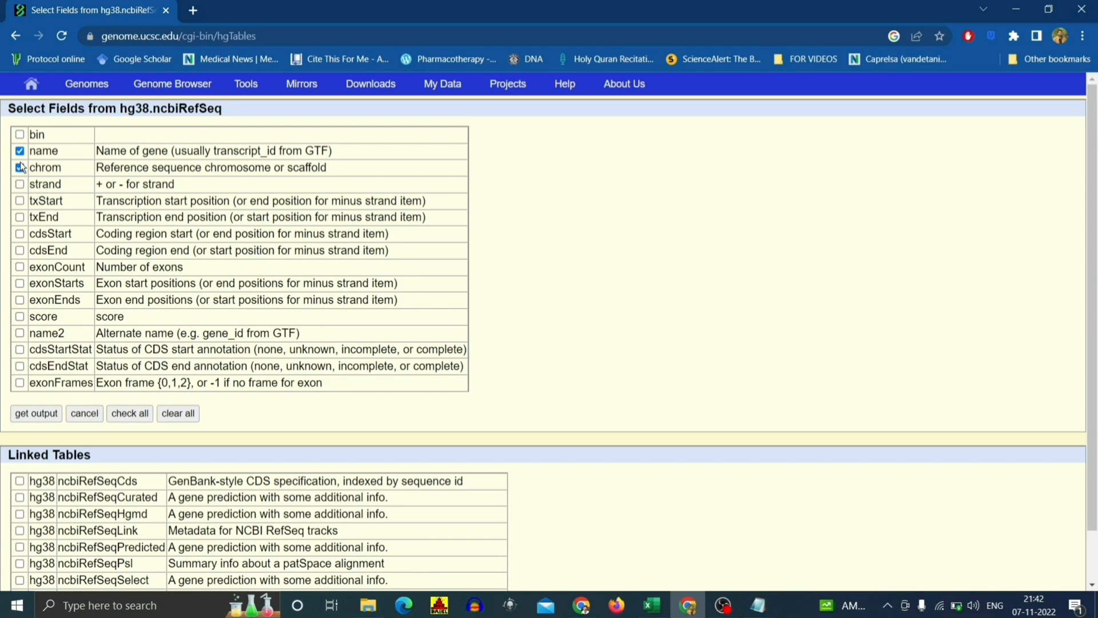
click(19, 167)
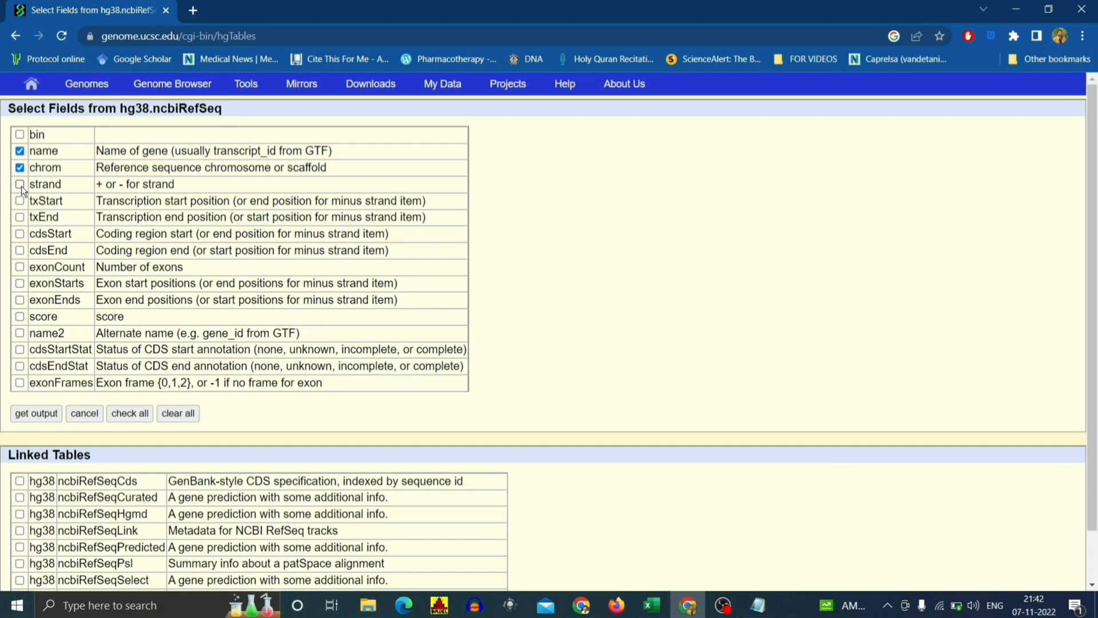
click(19, 184)
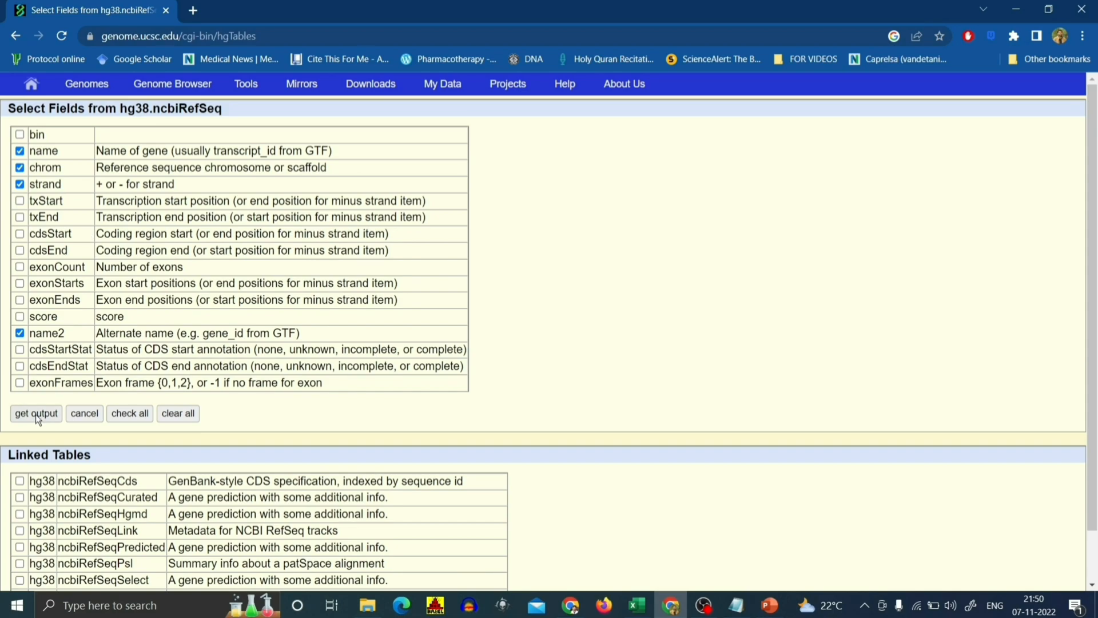
click(35, 412)
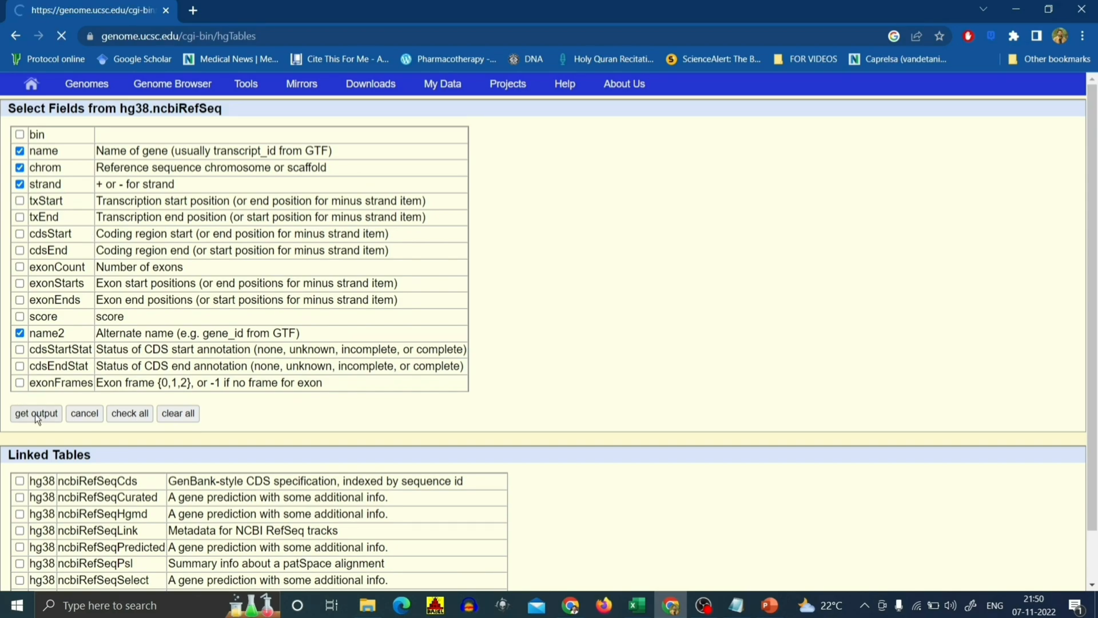
Load the RefSeq chr19 gene output and scroll through the list.
click(35, 413)
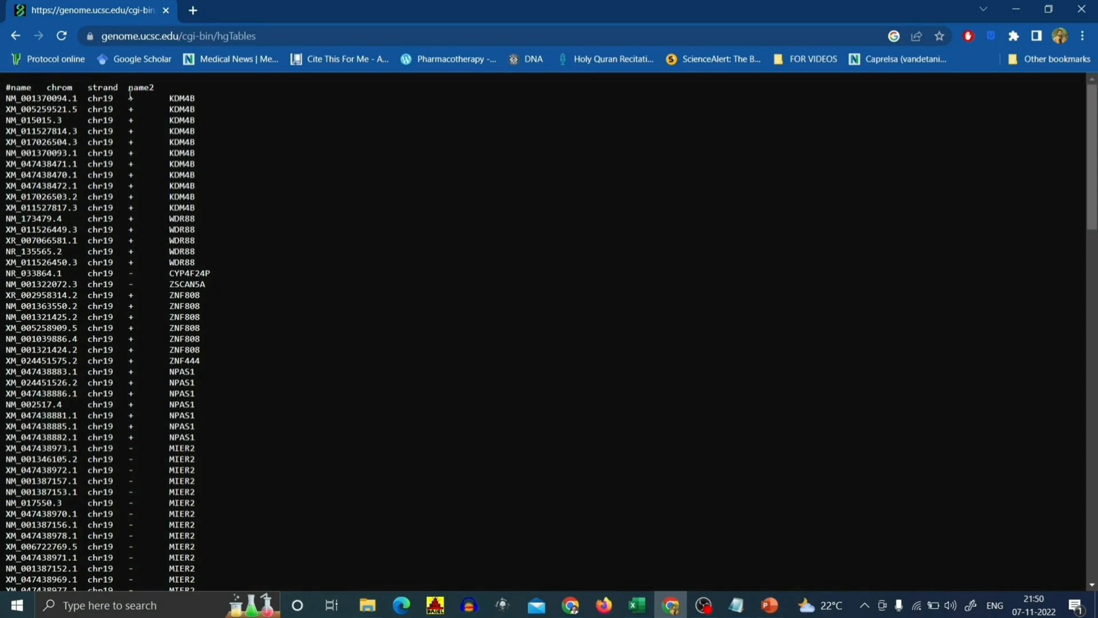
scroll(down, 3)
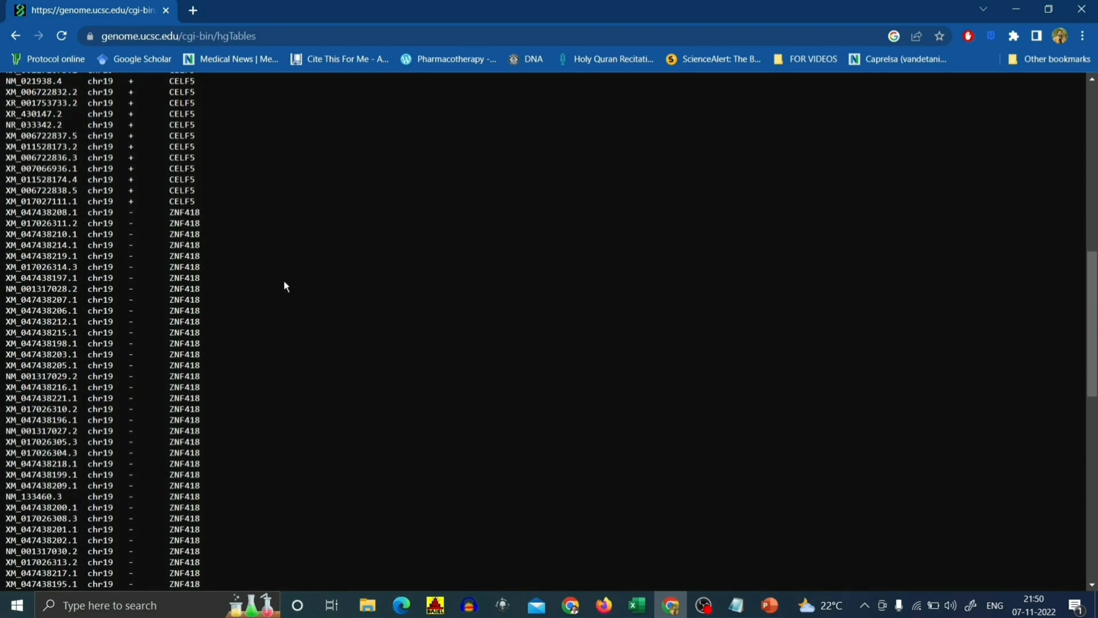
scroll(down, 3)
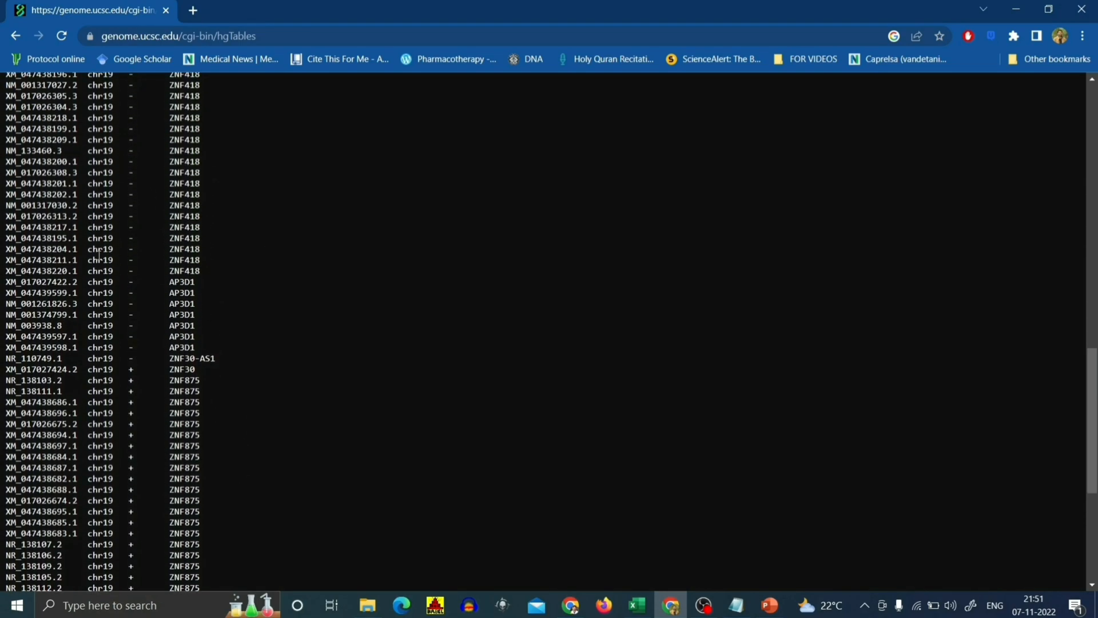
scroll(up, 3)
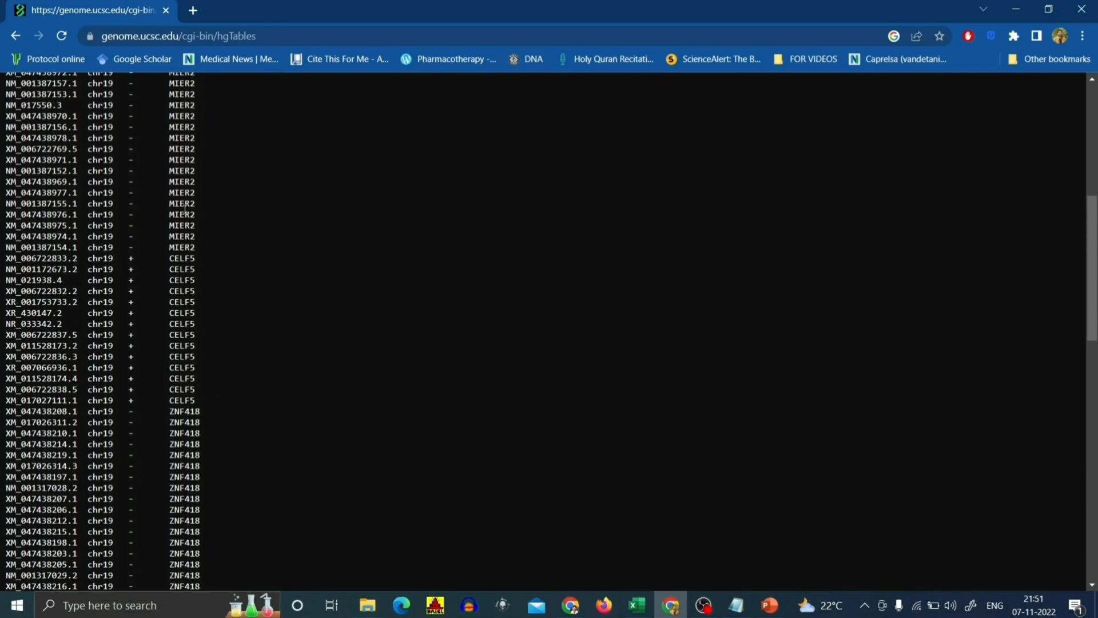
scroll(down, 3)
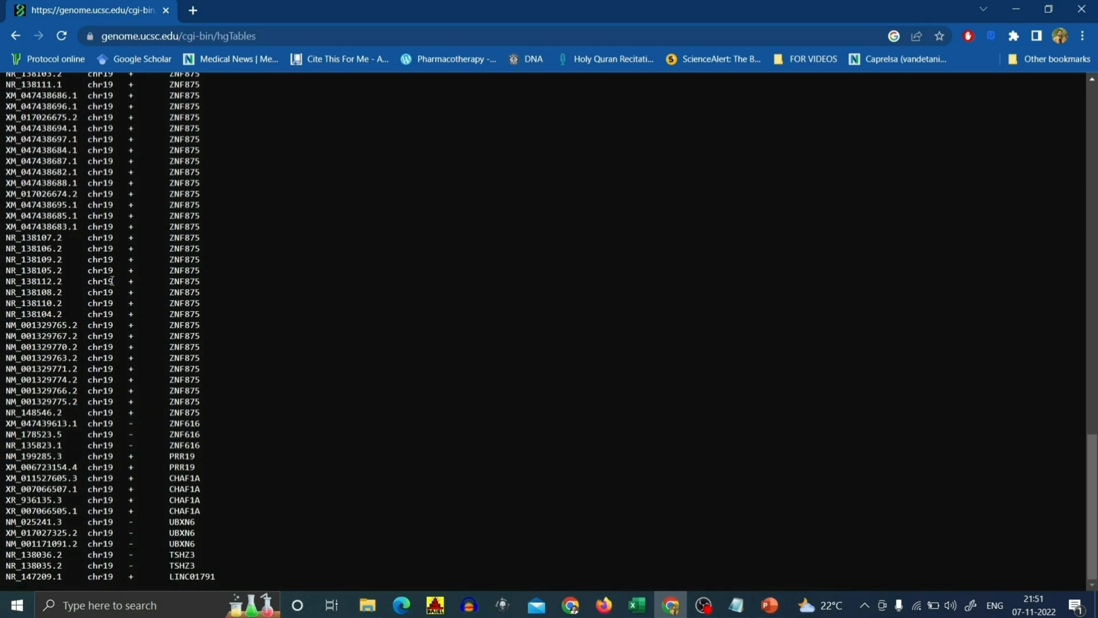
scroll(up, 3)
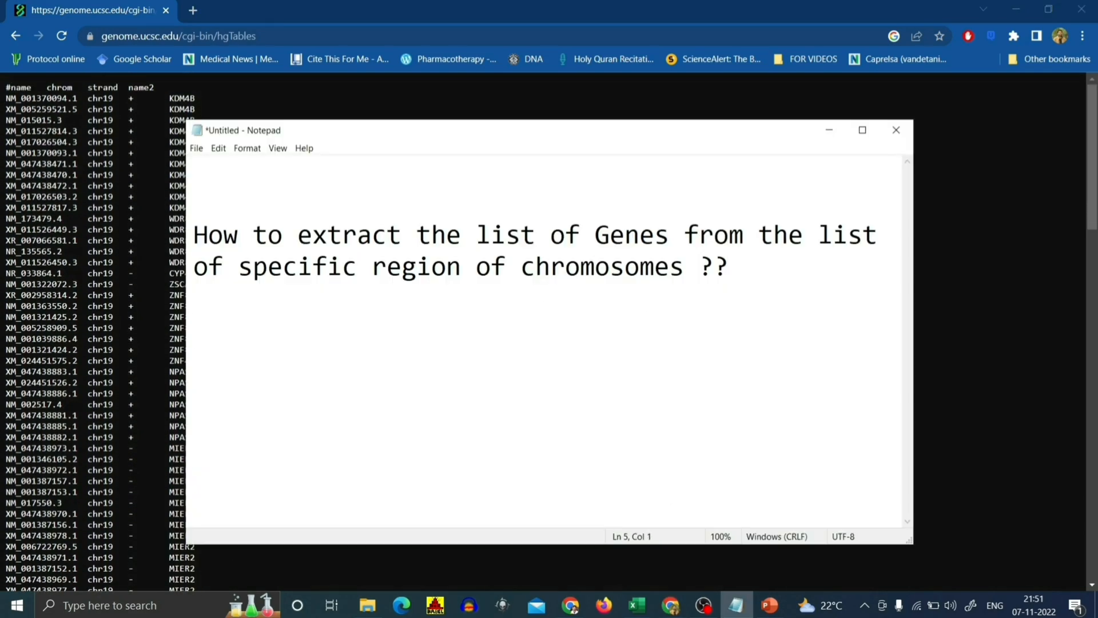
List '- UCSC Genome Browser', '- Table browser', '- Define region' and 'Boooom !!' in Notepad.
text(- UCSC Genome B)
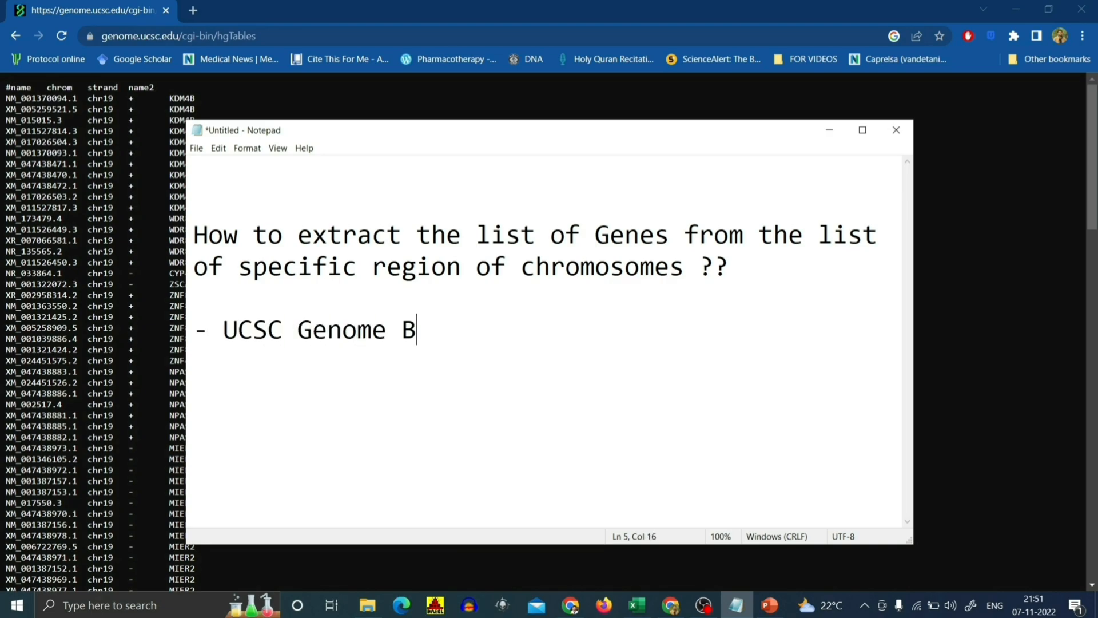
text(rowser)
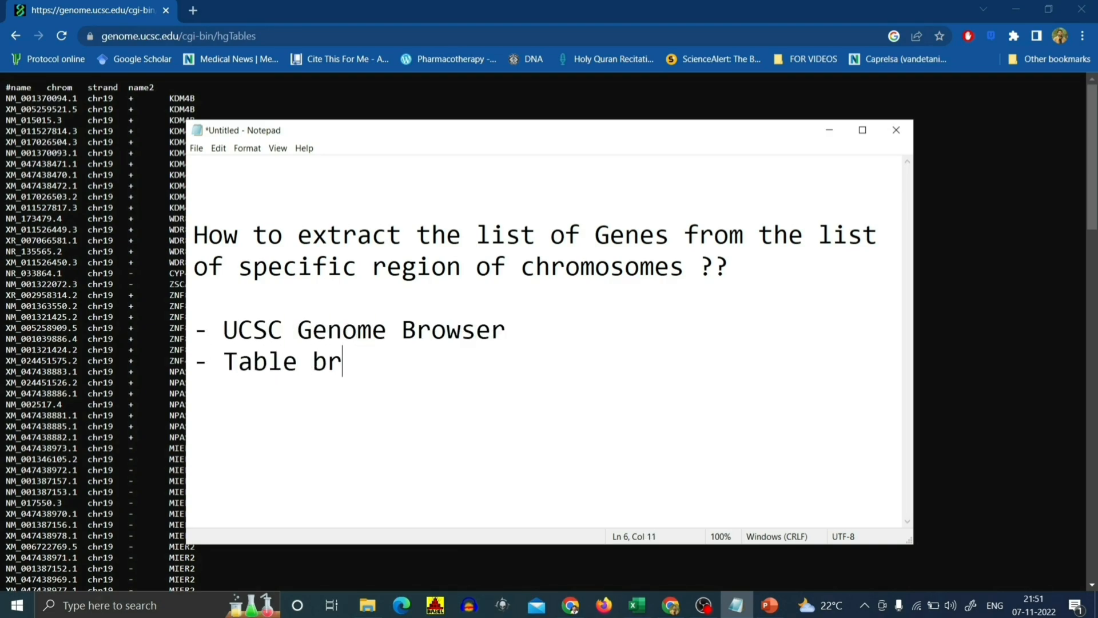
text(owser)
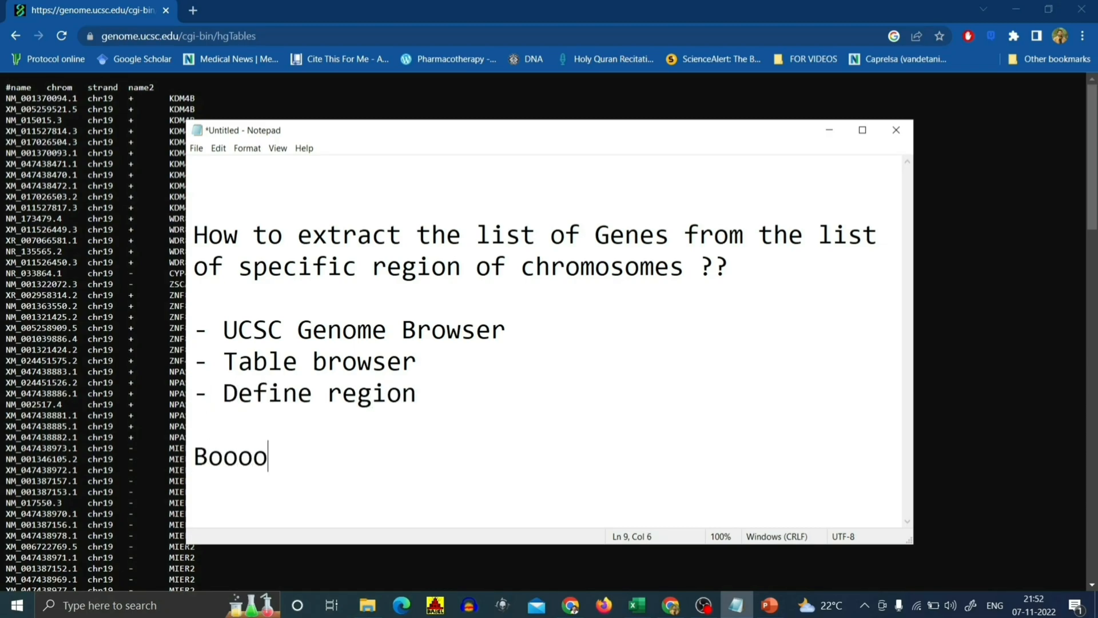
text(m !!)
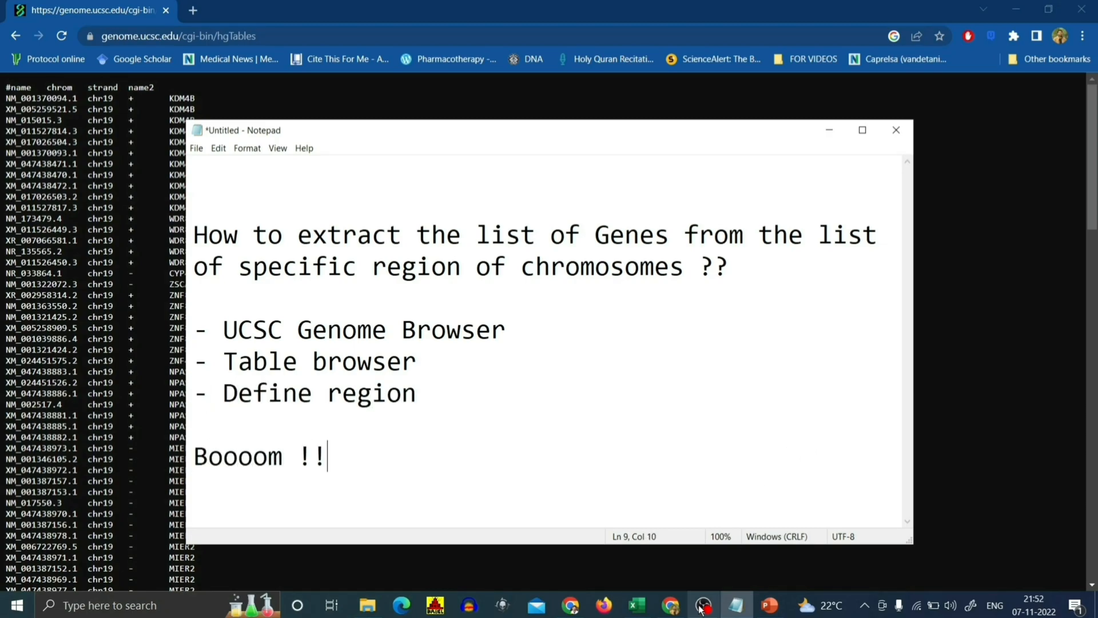